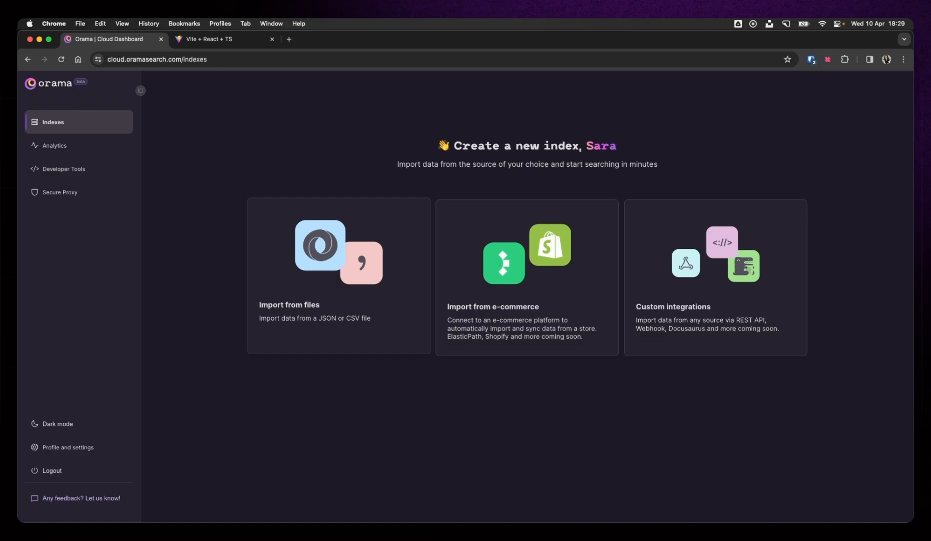
{"action": "mouse_move", "coordinate": [353, 151]}
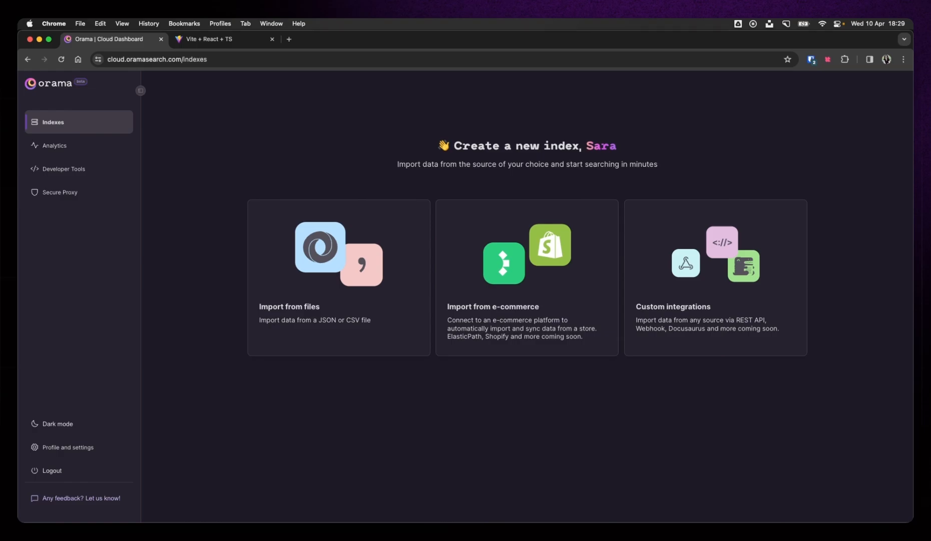
{"action": "mouse_move", "coordinate": [384, 216]}
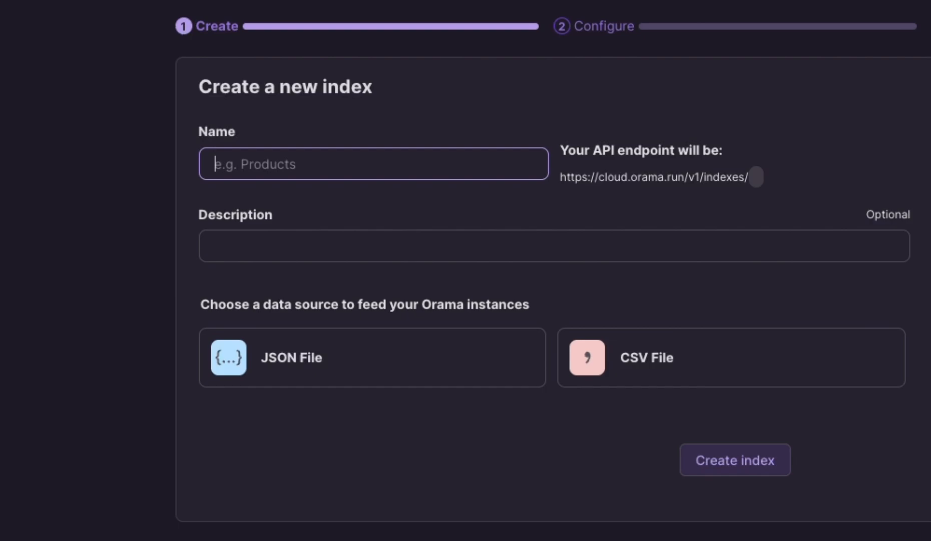
Create the PS1Games index with the JSON File data source selected
{"action": "type", "text": "PS1Games"}
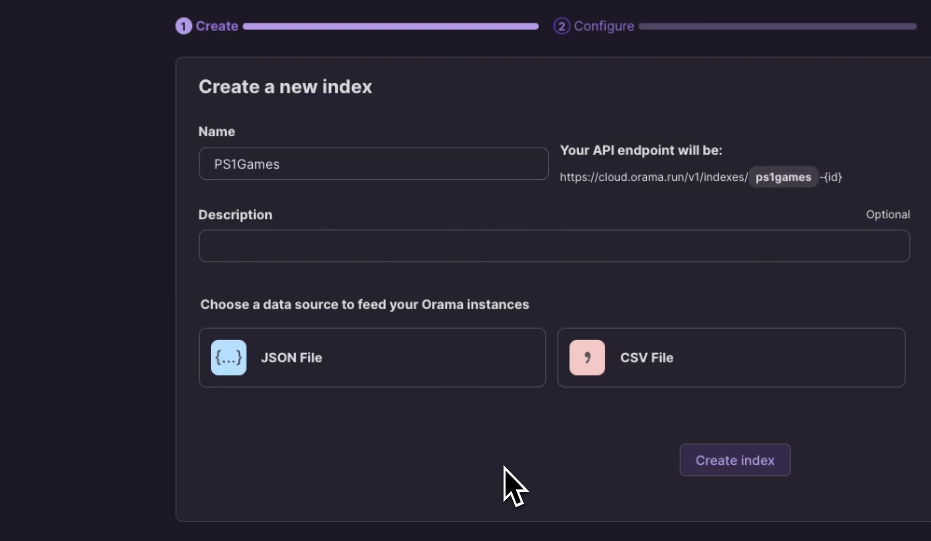
{"action": "mouse_move", "coordinate": [485, 489]}
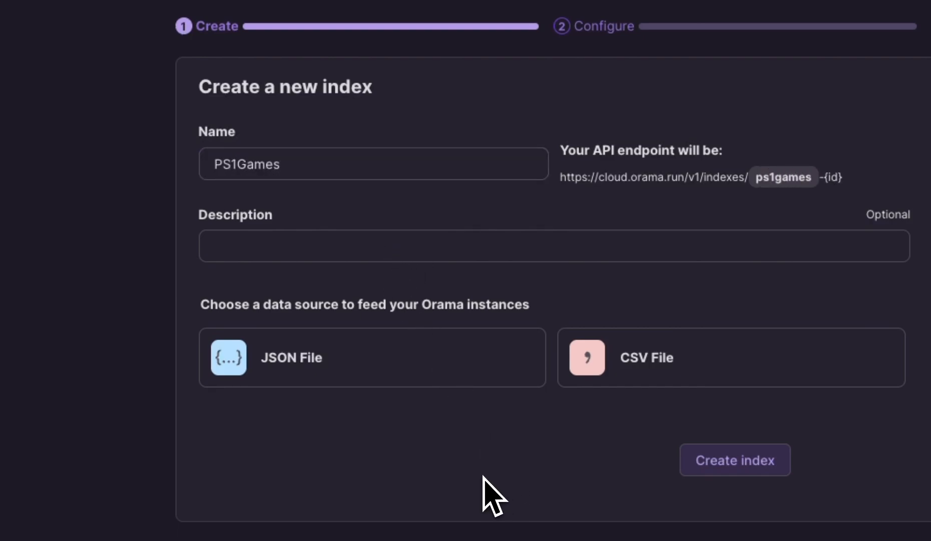
{"action": "mouse_move", "coordinate": [488, 498]}
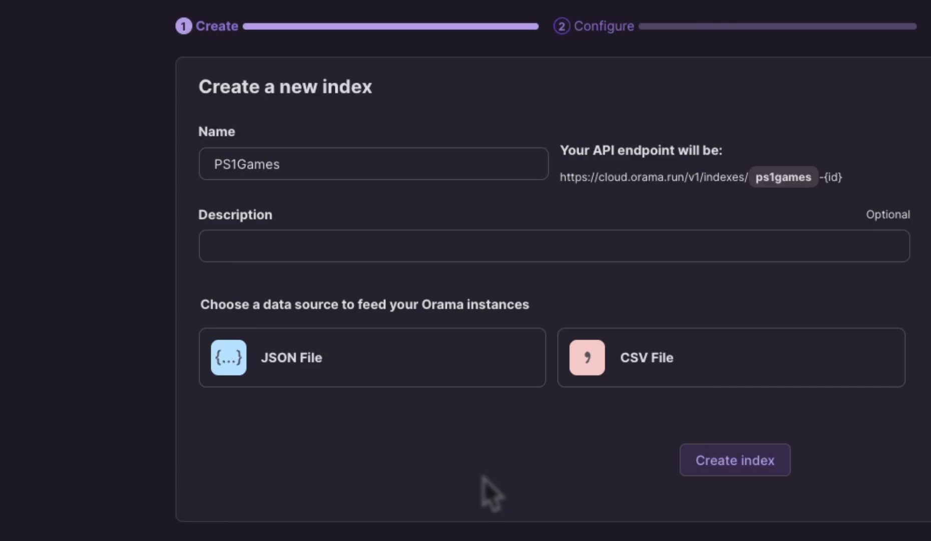
{"action": "left_click", "coordinate": [369, 357]}
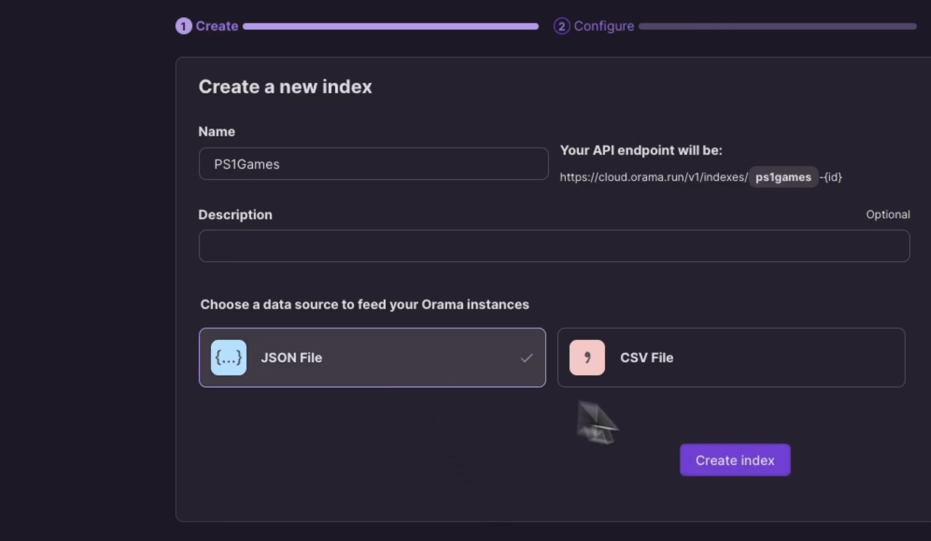
{"action": "left_click", "coordinate": [735, 459]}
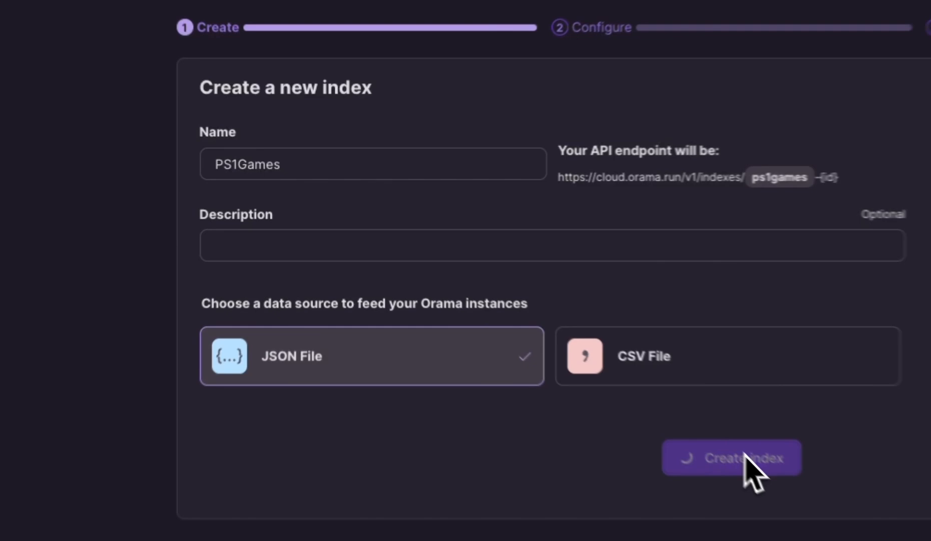
{"action": "left_click", "coordinate": [733, 457]}
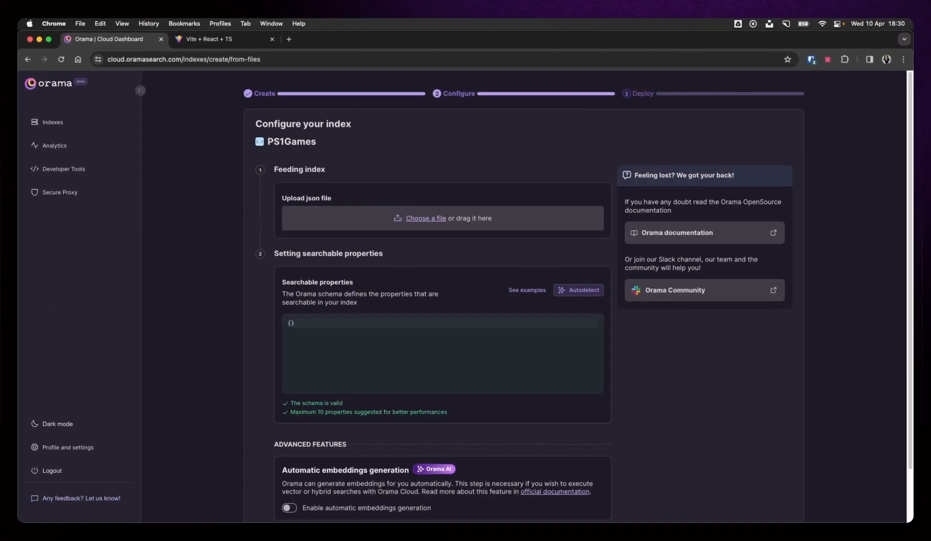
{"action": "mouse_move", "coordinate": [468, 364]}
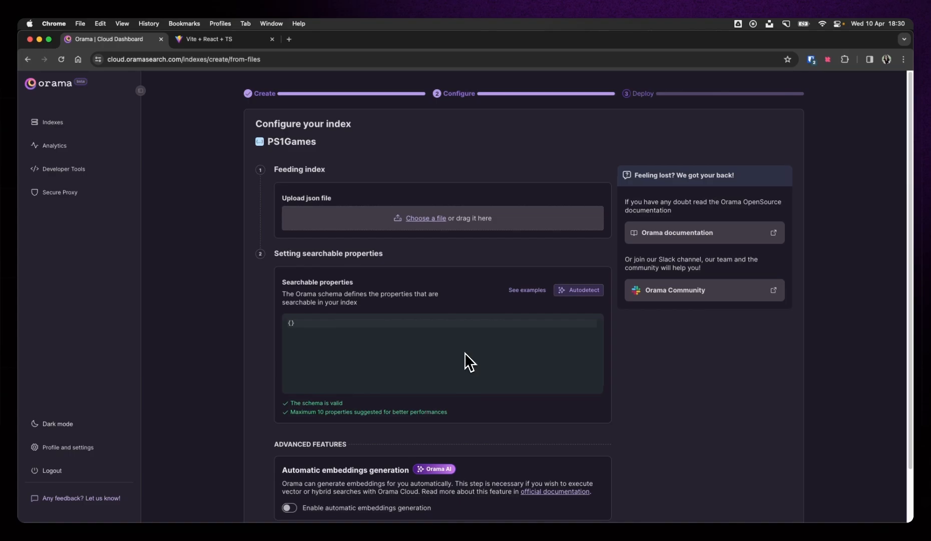
{"action": "mouse_move", "coordinate": [377, 533]}
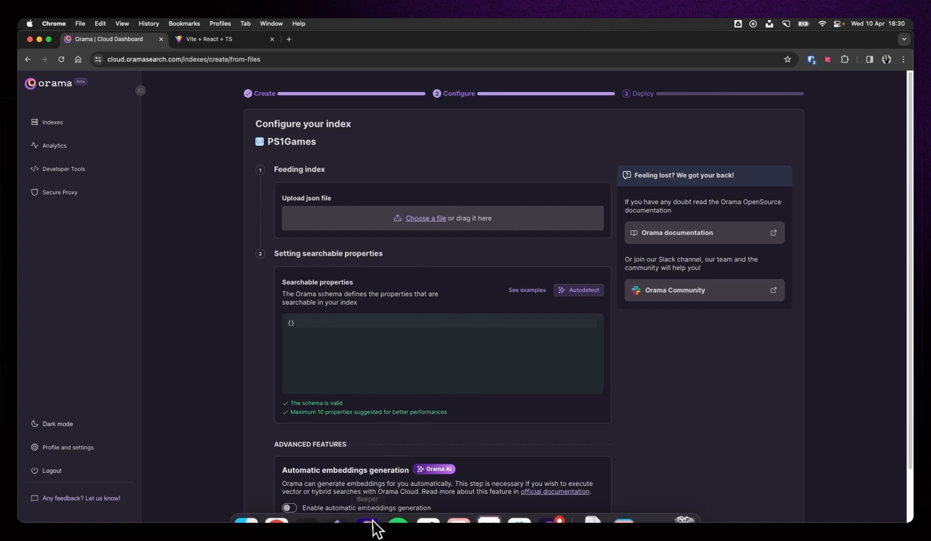
Upload ps1.json from the project's public folder as the index data
{"action": "left_click", "coordinate": [426, 218]}
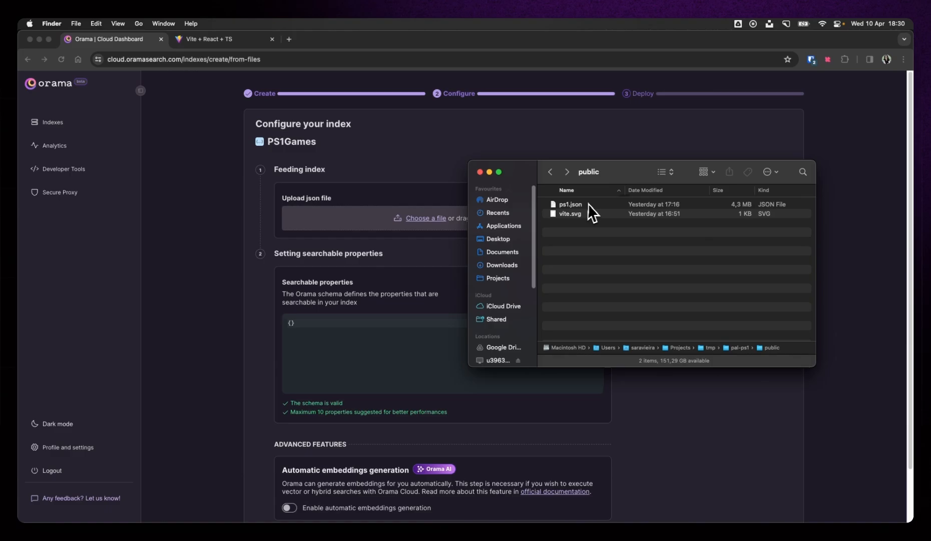
{"action": "left_click", "coordinate": [571, 204]}
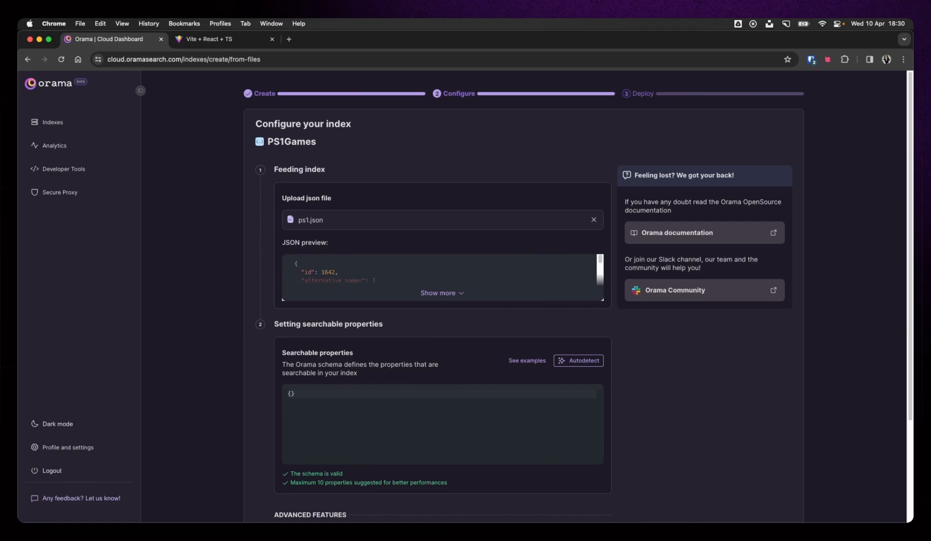
{"action": "mouse_move", "coordinate": [249, 297]}
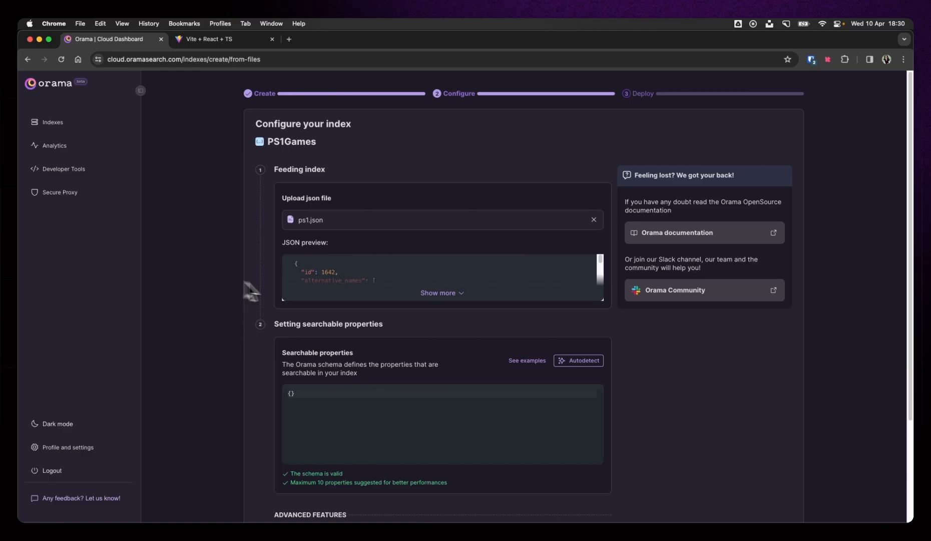
{"action": "mouse_move", "coordinate": [325, 411]}
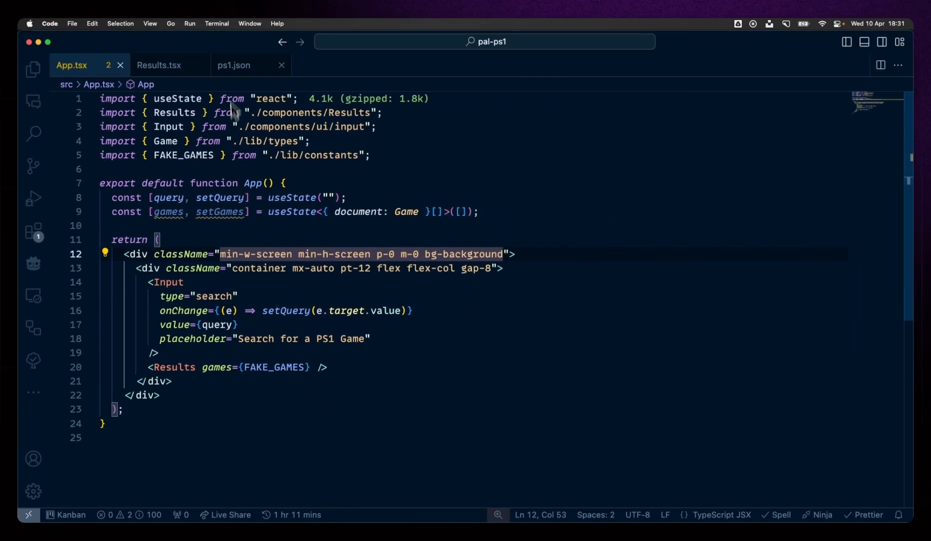
Review the first game's collection and screenshots fields in ps1.json
{"action": "left_click", "coordinate": [233, 65]}
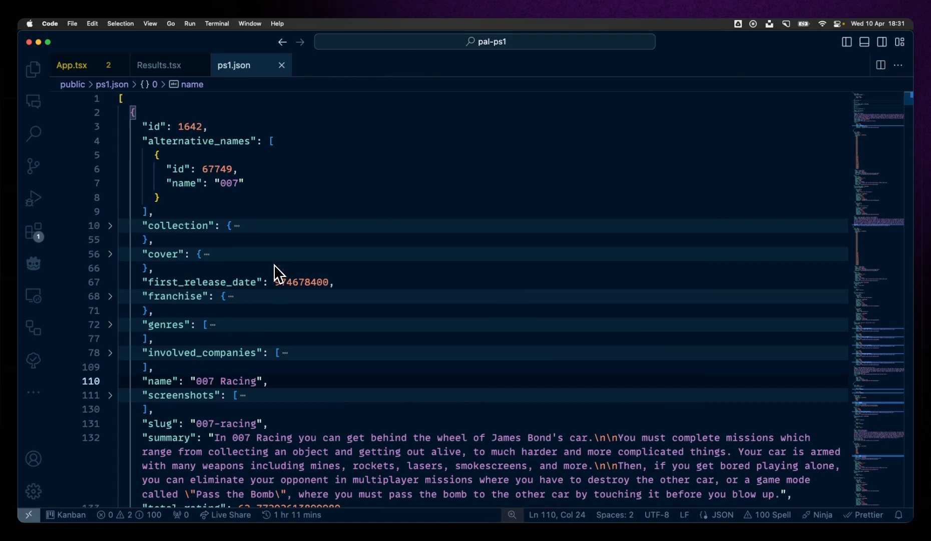
{"action": "left_click", "coordinate": [110, 226]}
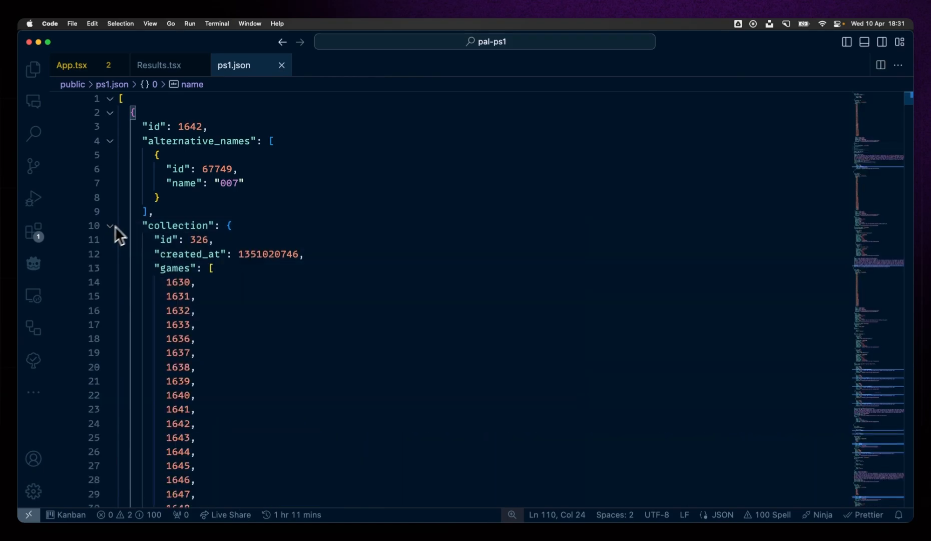
{"action": "mouse_move", "coordinate": [117, 231]}
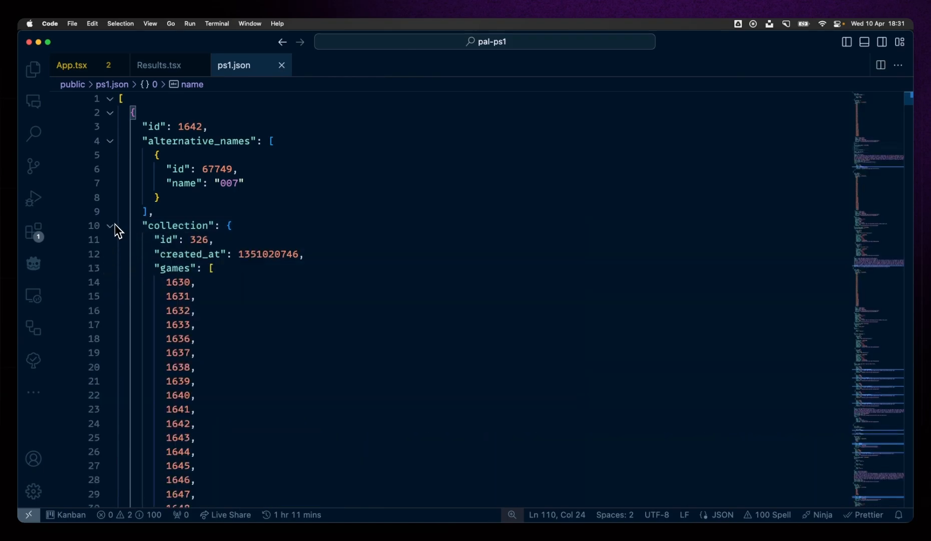
{"action": "left_click", "coordinate": [110, 225]}
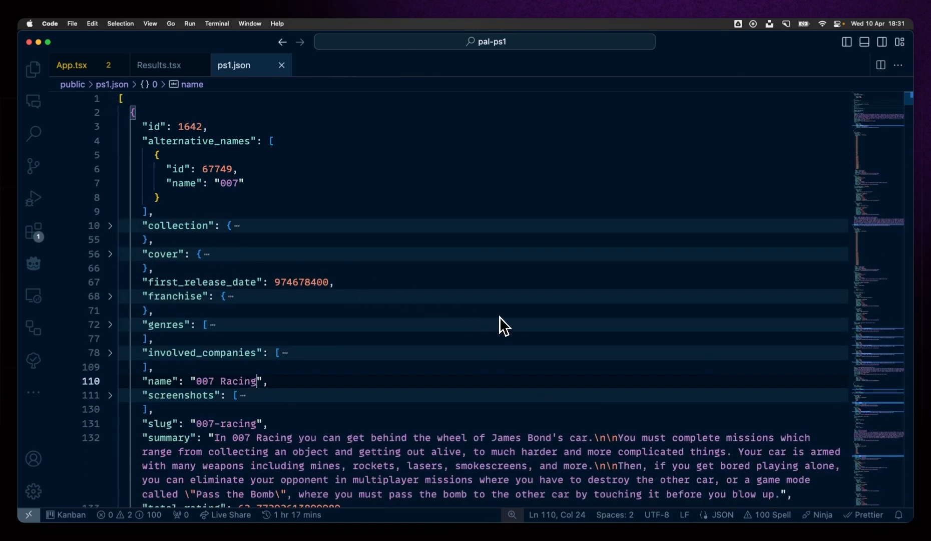
{"action": "scroll", "scroll_direction": "down", "scroll_amount": 3}
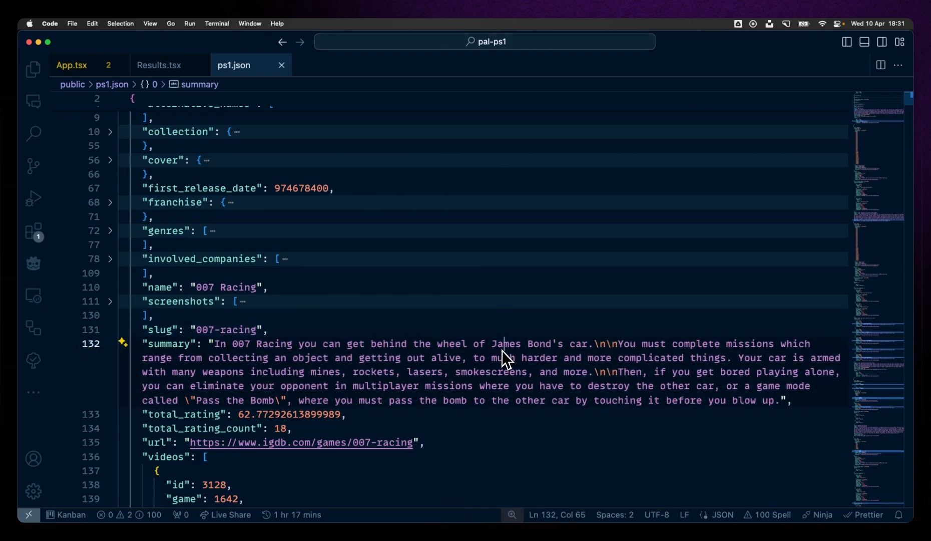
{"action": "scroll", "scroll_direction": "down", "scroll_amount": 3}
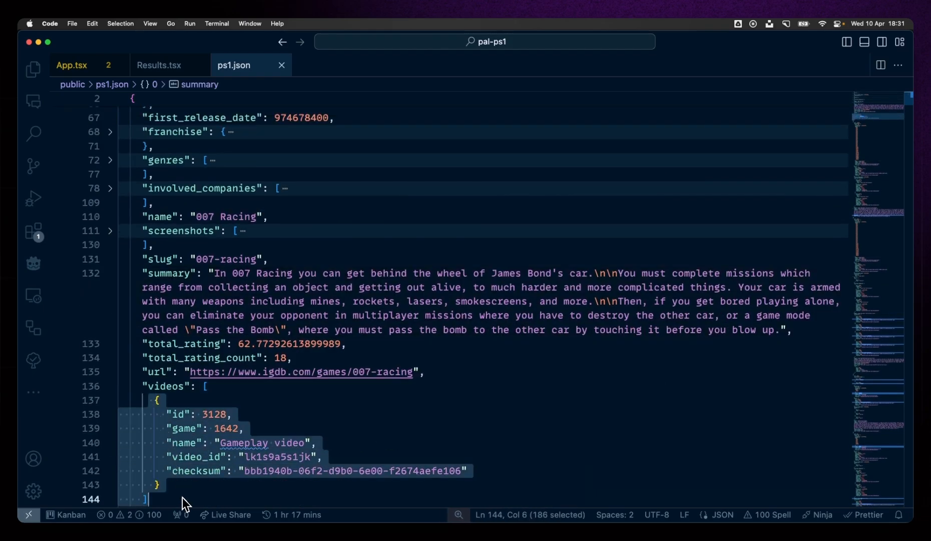
{"action": "left_click", "coordinate": [110, 231]}
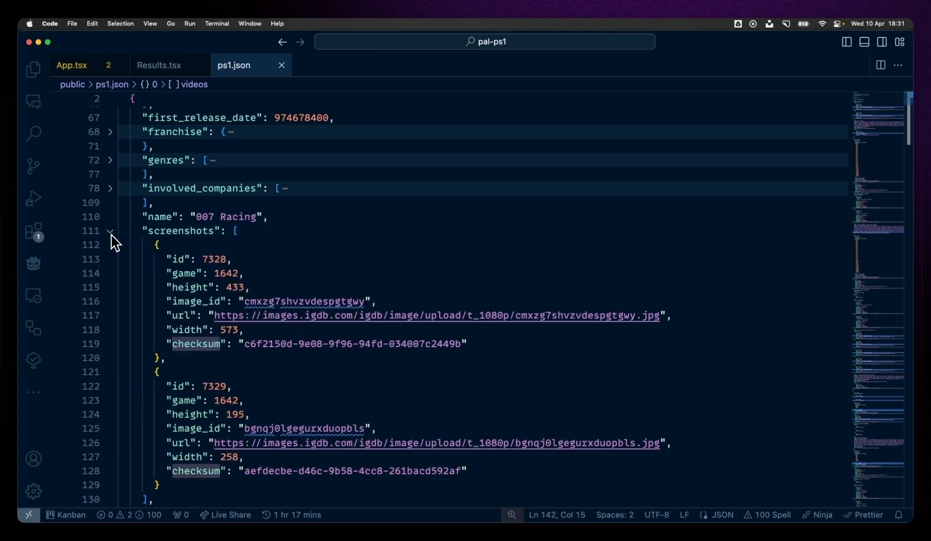
{"action": "left_click", "coordinate": [110, 232]}
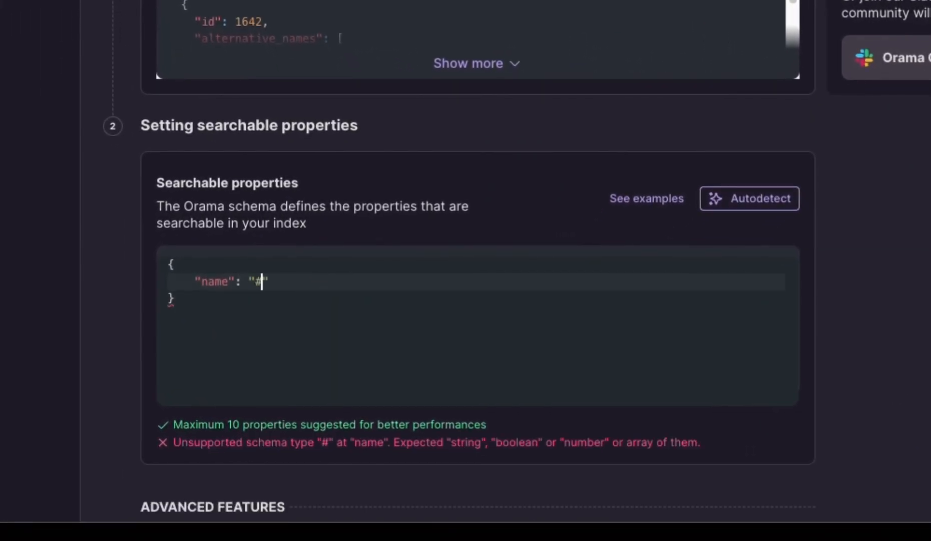
Define name, summary and slug as string searchable properties in the schema
{"action": "key", "text": "Backspace"}
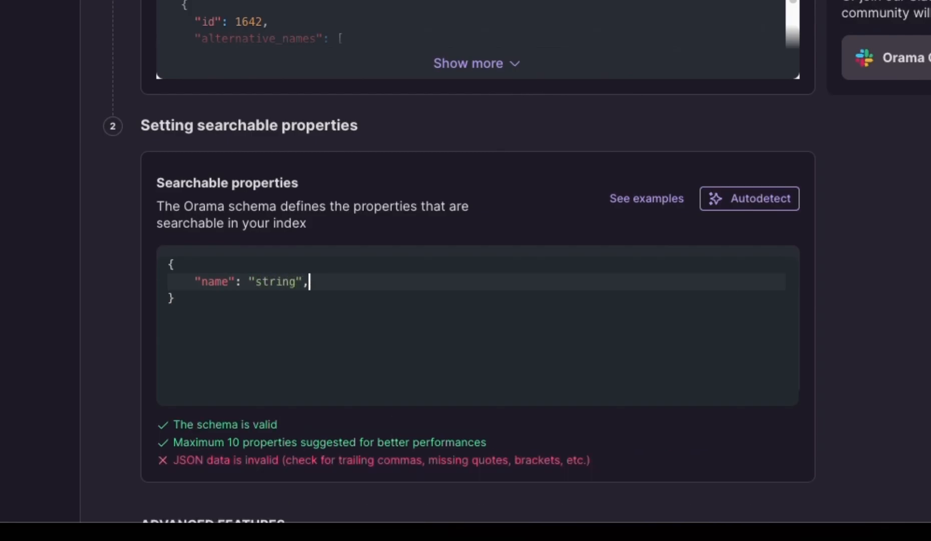
{"action": "type", "text": "\"summary\": \"stri"}
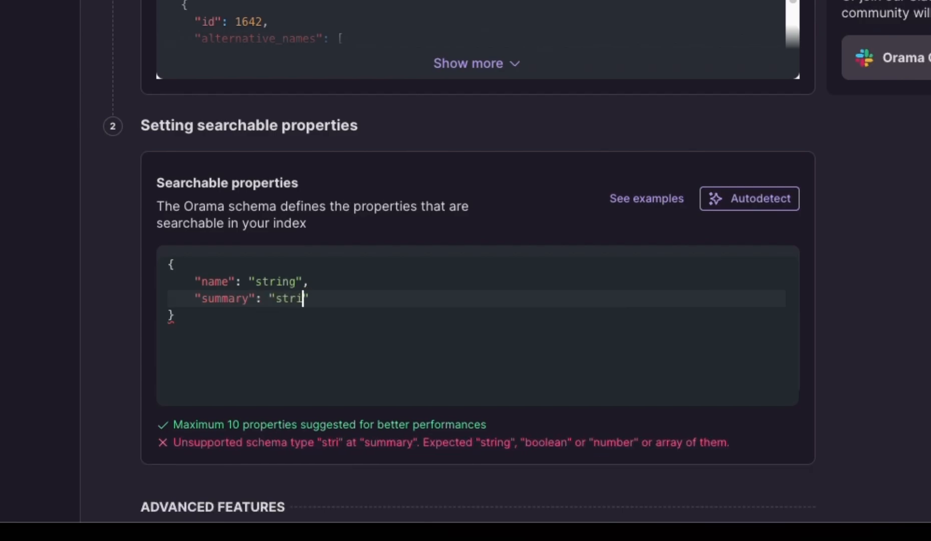
{"action": "type", "text": "ng,"}
{"action": "type", "text": "\"sl"}
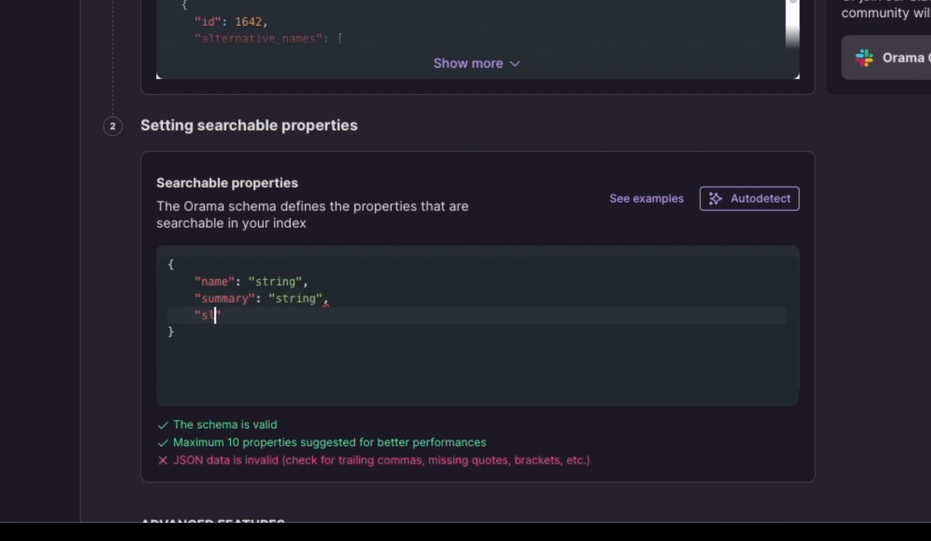
{"action": "type", "text": "lug\": \"s\""}
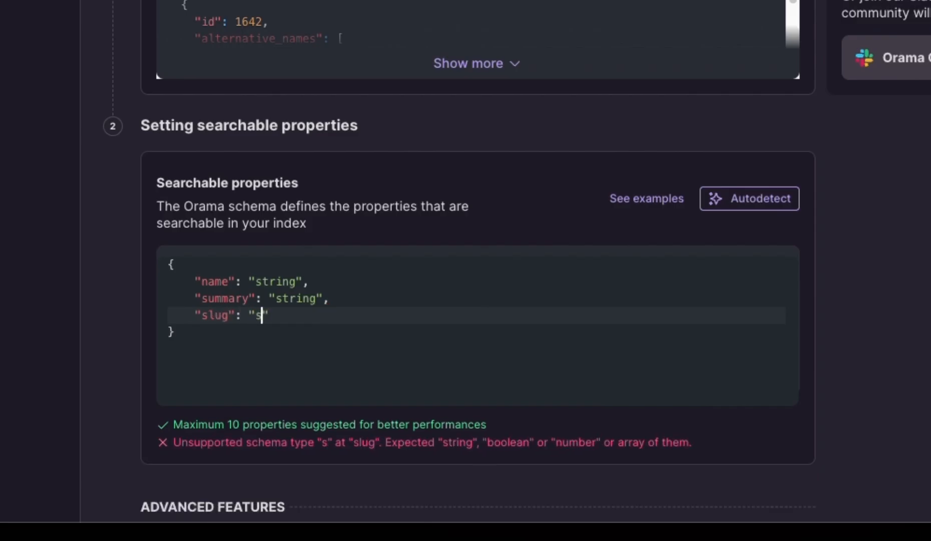
{"action": "type", "text": "tring"}
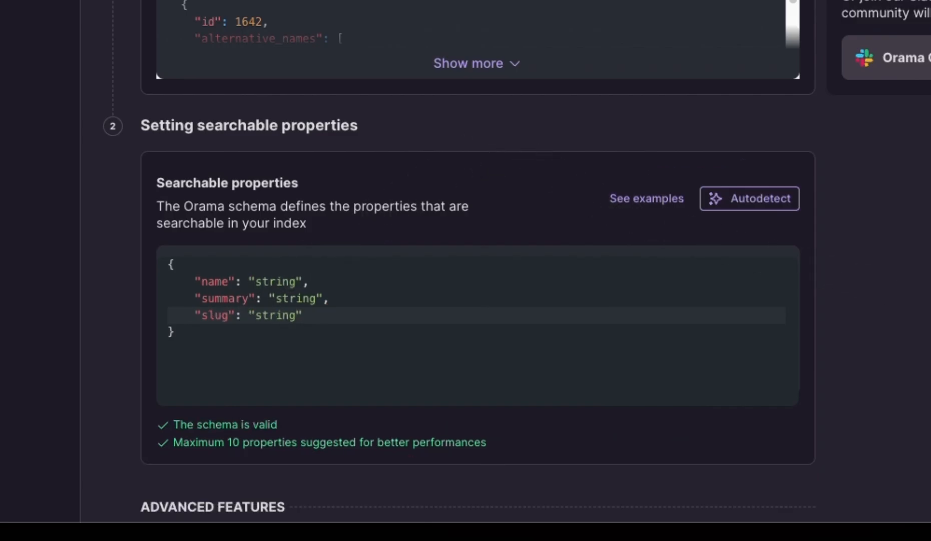
Save the schema and deploy the PS1Games index
{"action": "scroll", "scroll_direction": "down", "scroll_amount": 3}
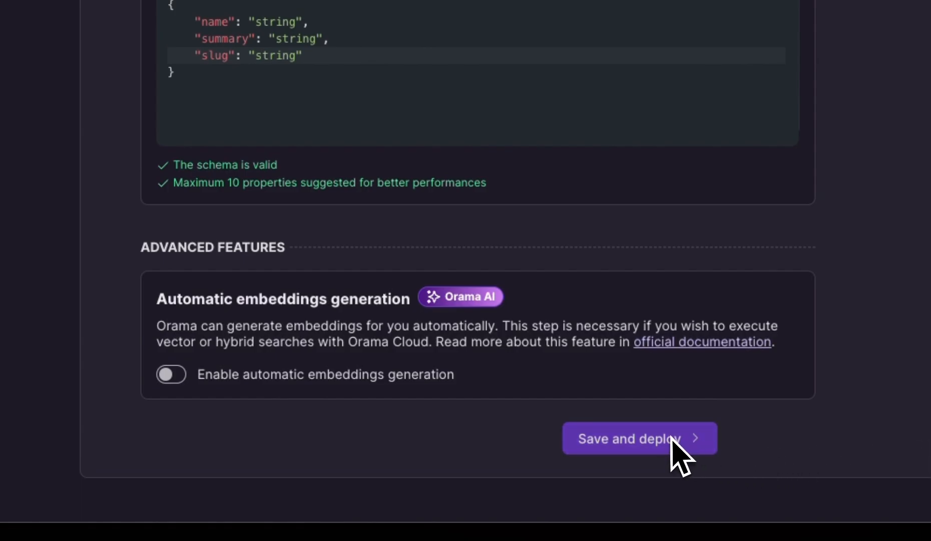
{"action": "left_click", "coordinate": [640, 438]}
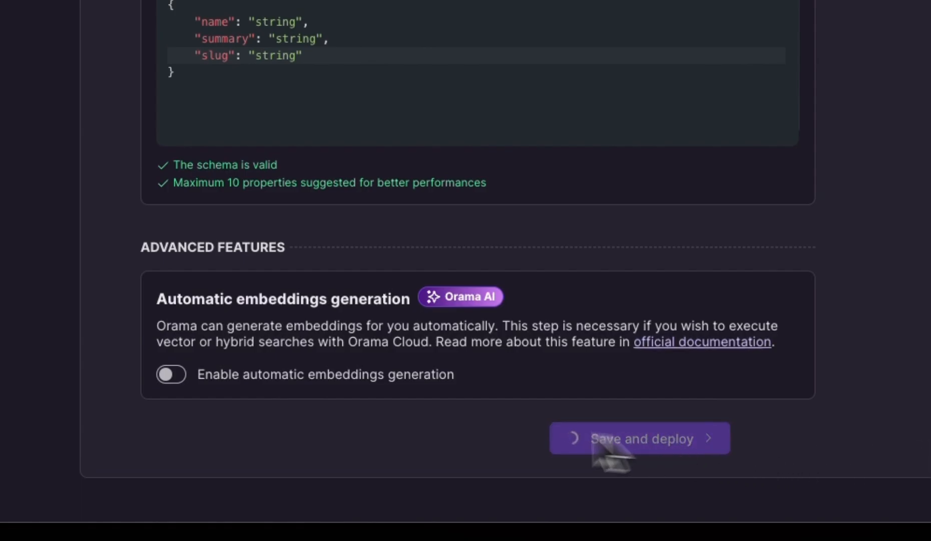
{"action": "left_click", "coordinate": [639, 437]}
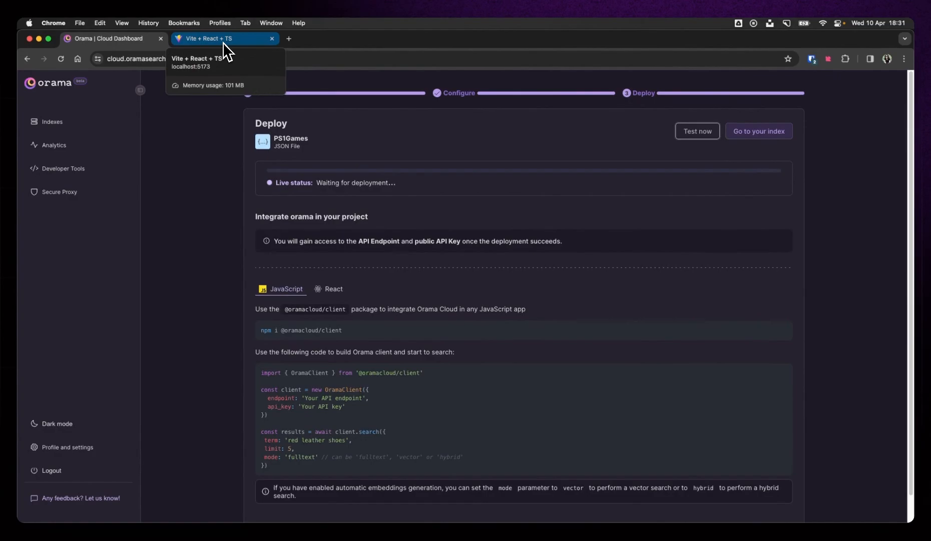
Clear the local app's network log and try a throwaway 'jdhjhadsk' search
{"action": "left_click", "coordinate": [215, 39]}
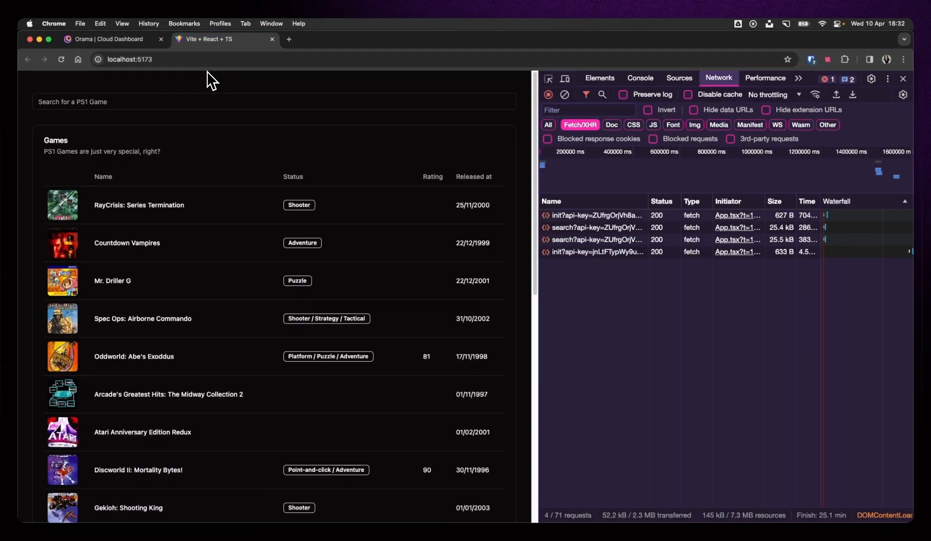
{"action": "mouse_move", "coordinate": [516, 98]}
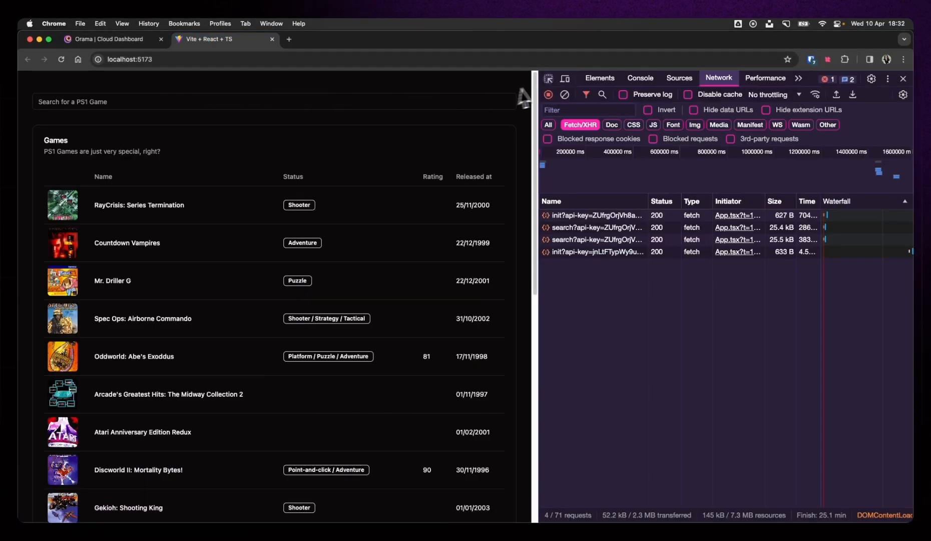
{"action": "left_click", "coordinate": [564, 94]}
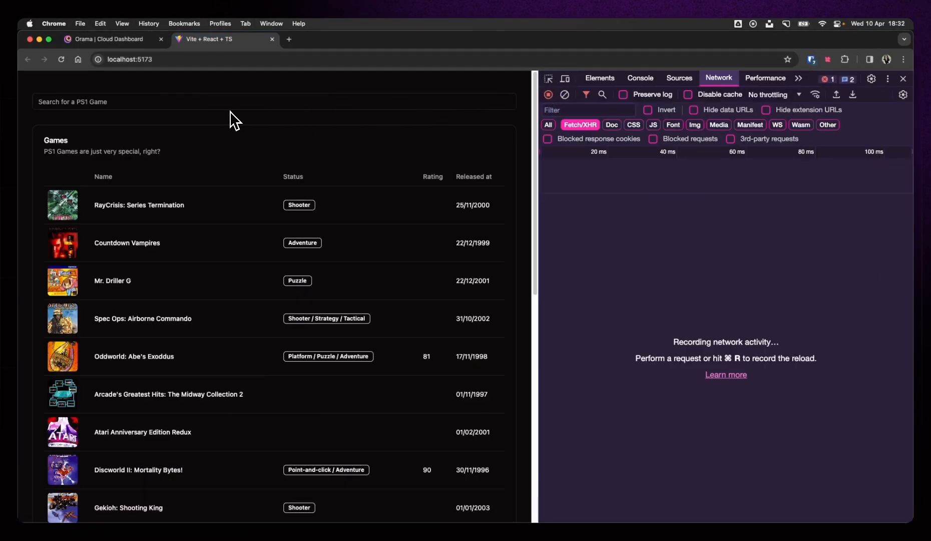
{"action": "scroll", "scroll_direction": "down", "scroll_amount": 3}
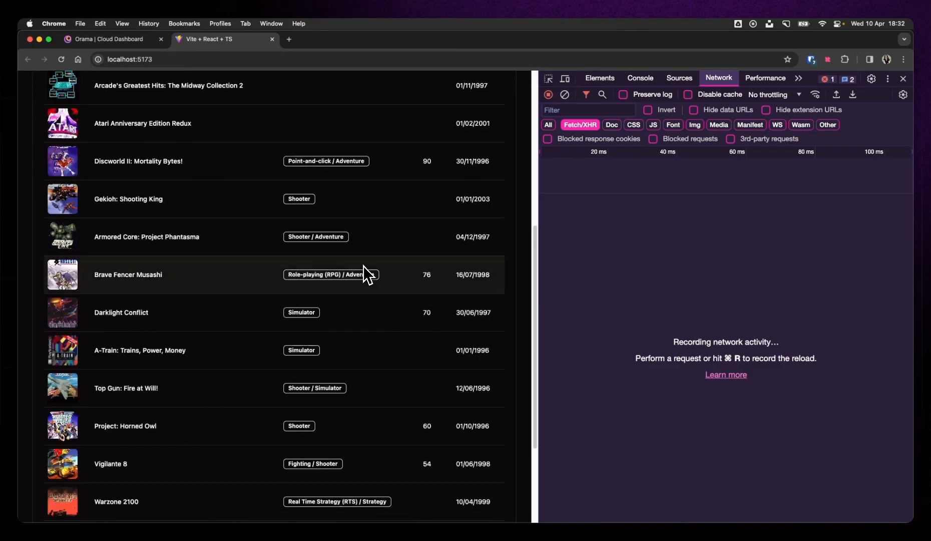
{"action": "scroll", "scroll_direction": "up", "scroll_amount": 3}
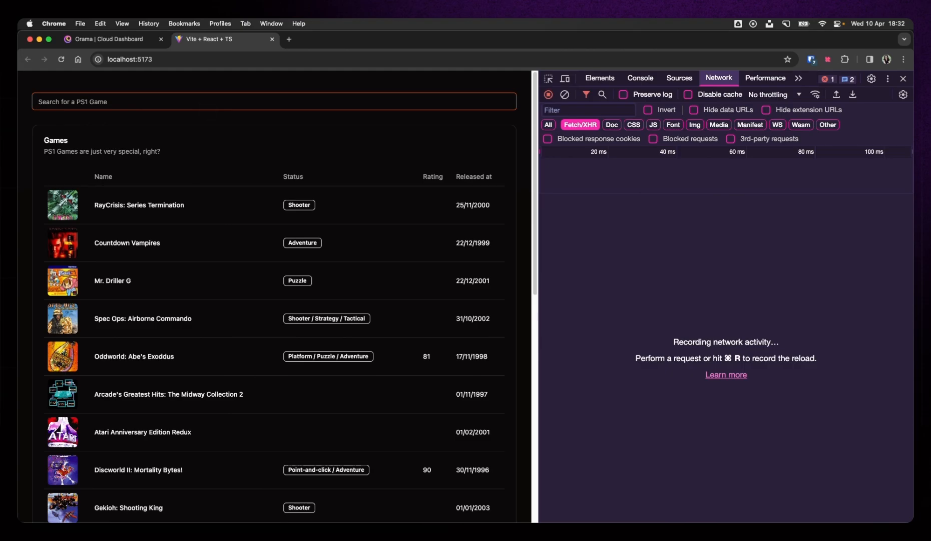
{"action": "type", "text": "jdhjhadsk"}
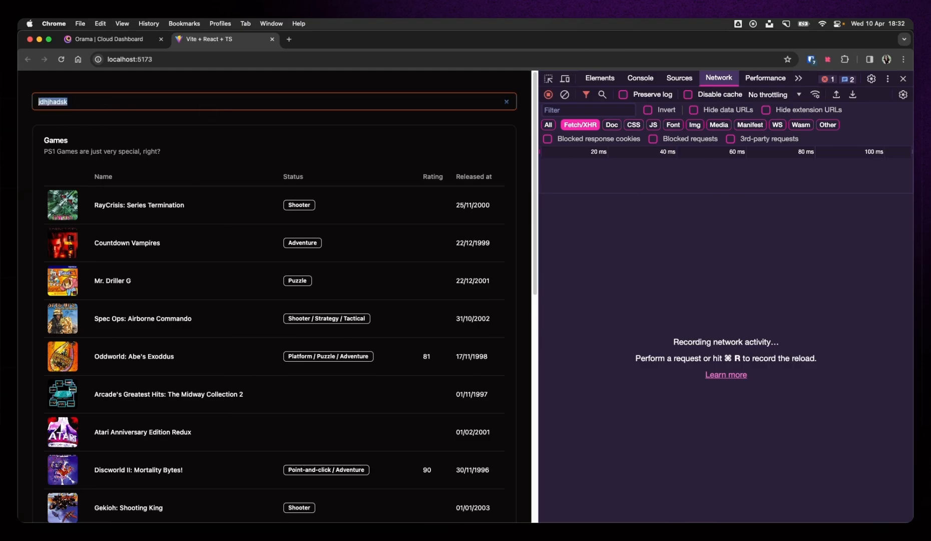
{"action": "left_click", "coordinate": [115, 39]}
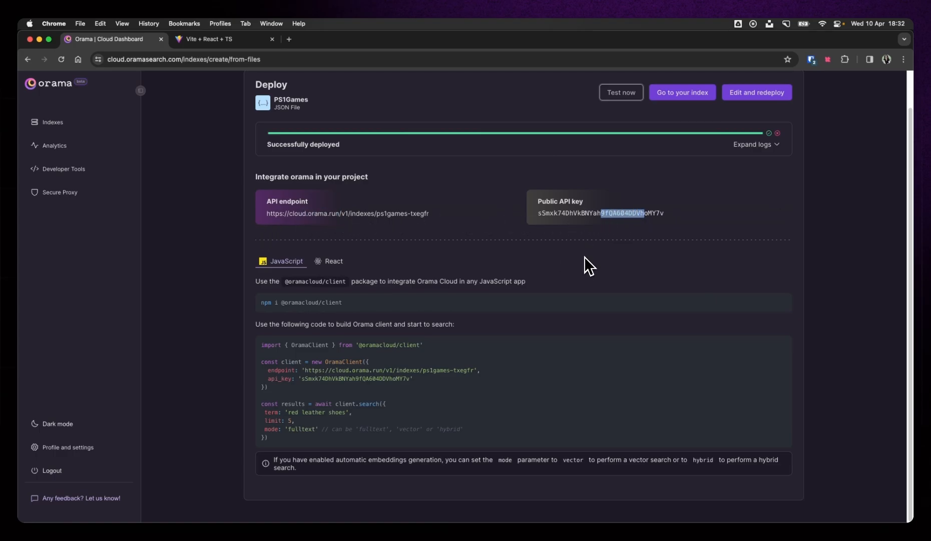
{"action": "double_click", "coordinate": [309, 302]}
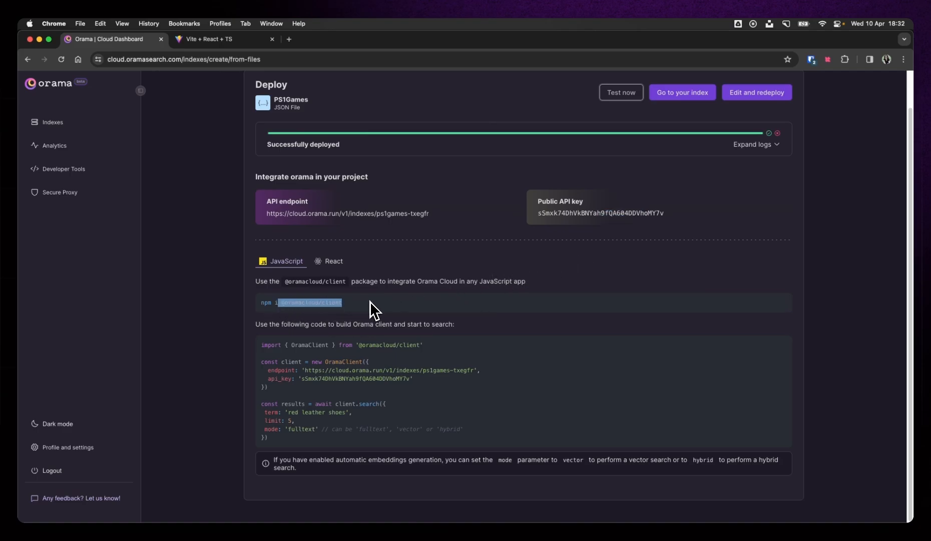
{"action": "mouse_move", "coordinate": [376, 348]}
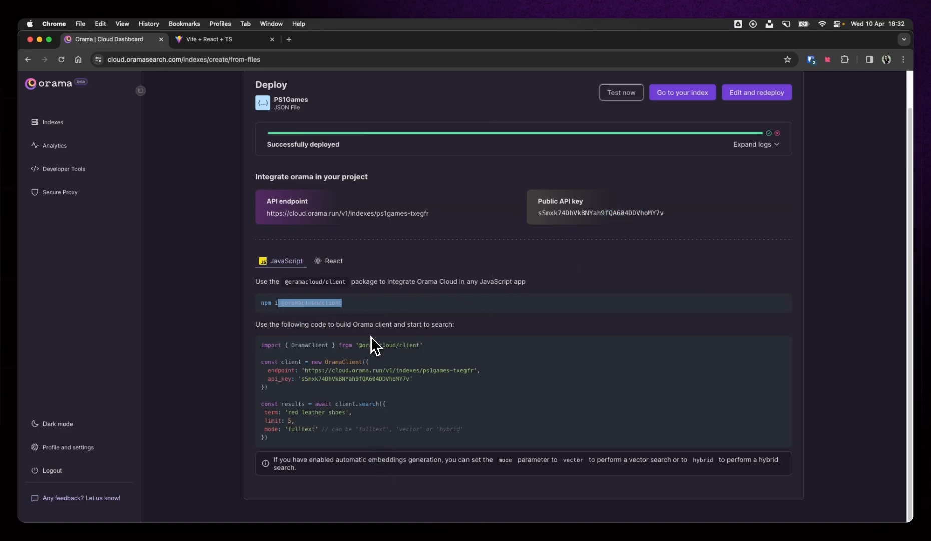
{"action": "left_click", "coordinate": [306, 503]}
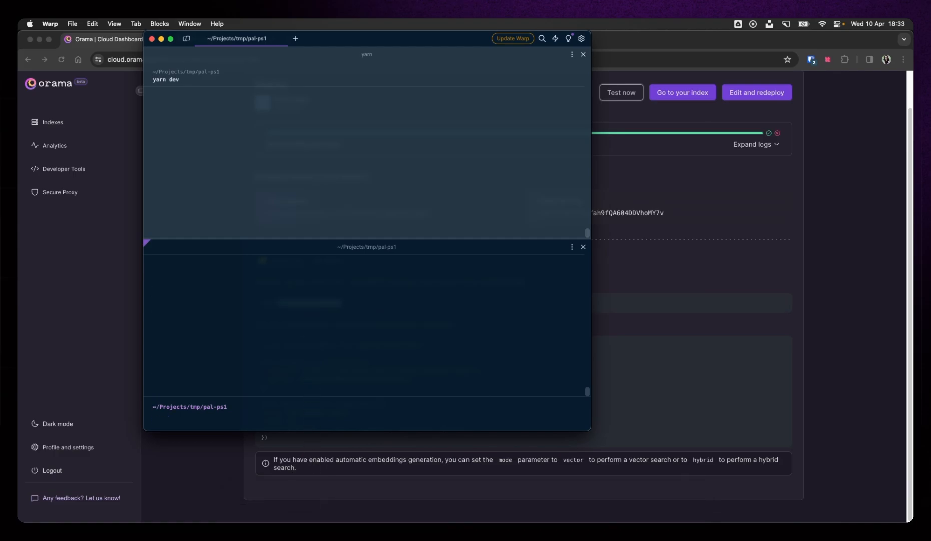
{"action": "type", "text": "yarn add @oramacloud/client"}
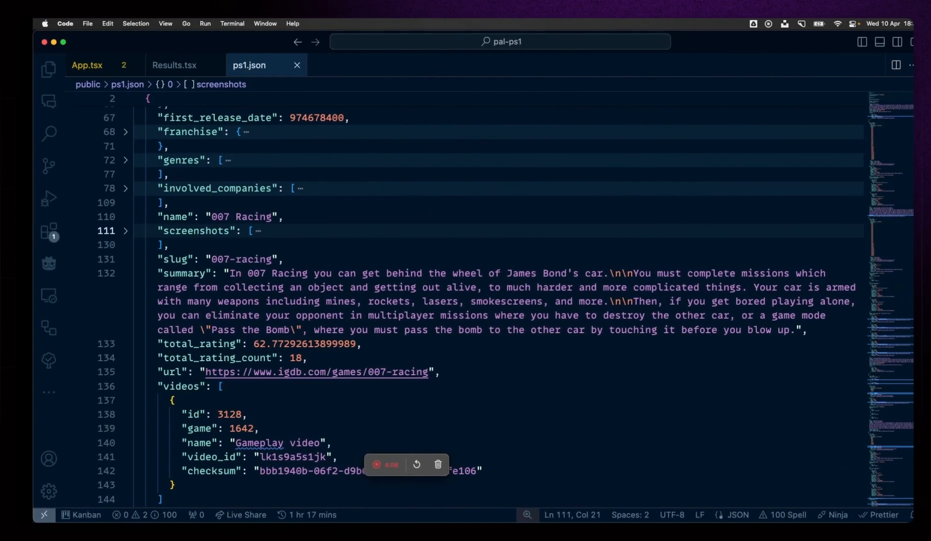
{"action": "left_click", "coordinate": [94, 65]}
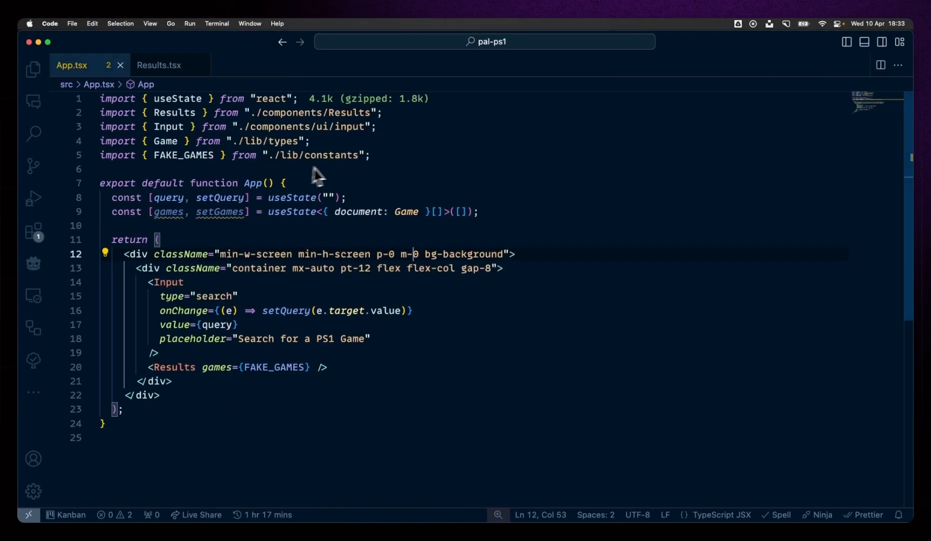
{"action": "type", "text": "import { OramaClient } from \"@oramacloud/client\";"}
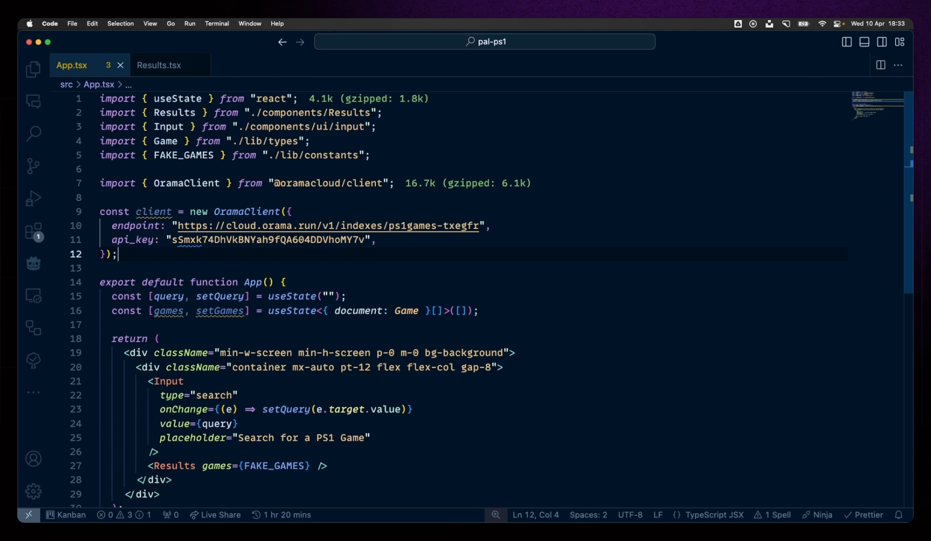
{"action": "mouse_move", "coordinate": [517, 305]}
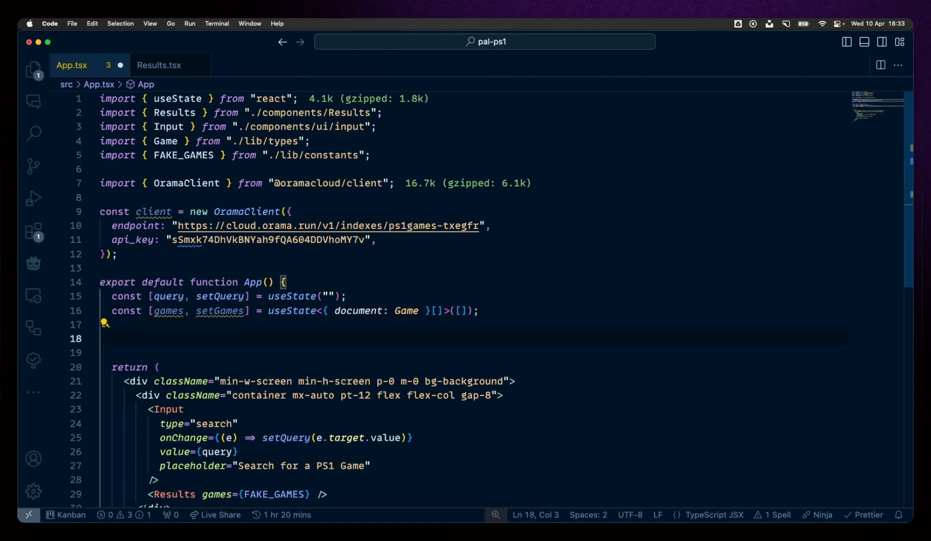
Write an async searchGames calling client.search with term 'tony'
{"action": "type", "text": "const s"}
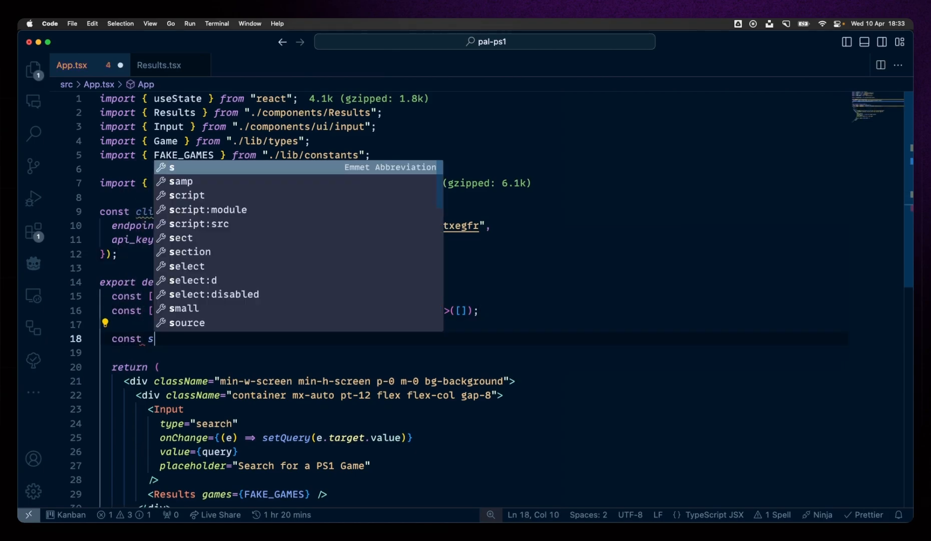
{"action": "type", "text": "earchGames ="}
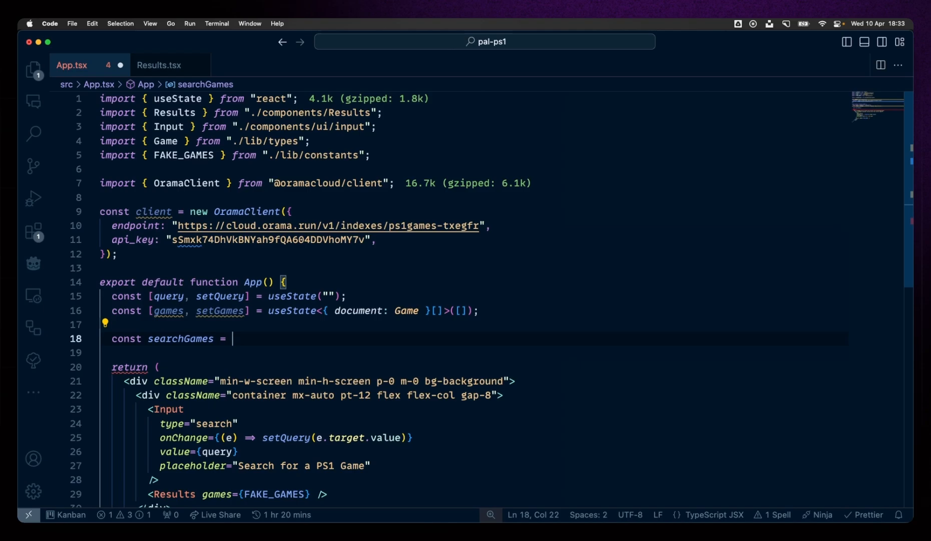
{"action": "type", "text": "() => {"}
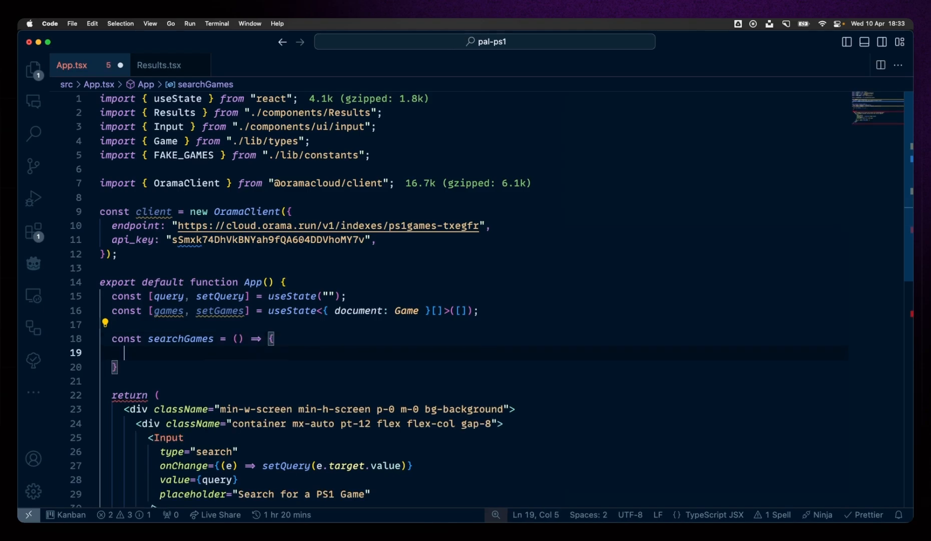
{"action": "type", "text": "const"}
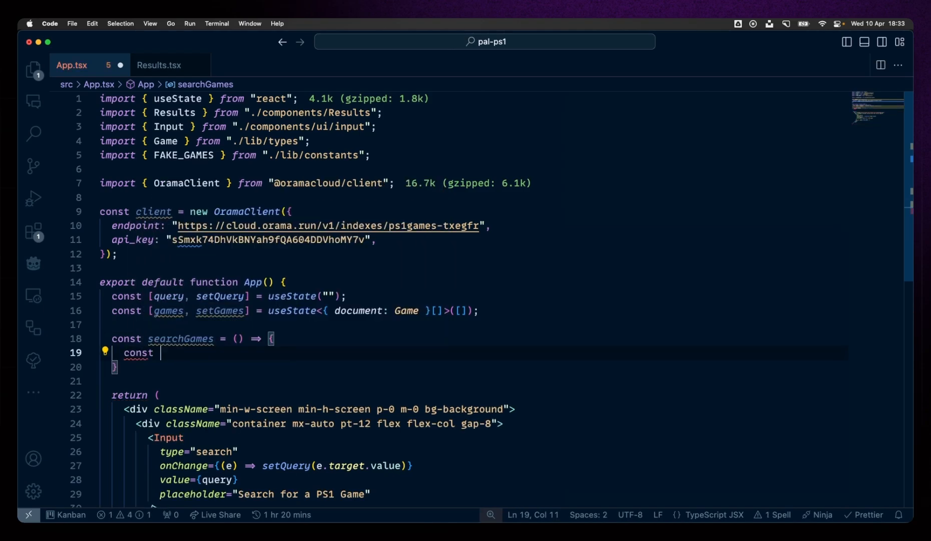
{"action": "type", "text": "results = a"}
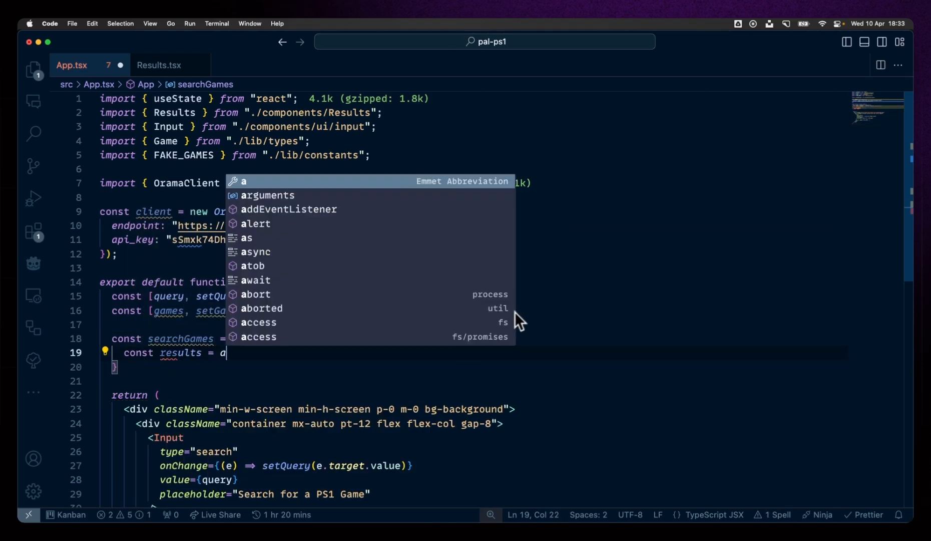
{"action": "type", "text": "wait client.search("}
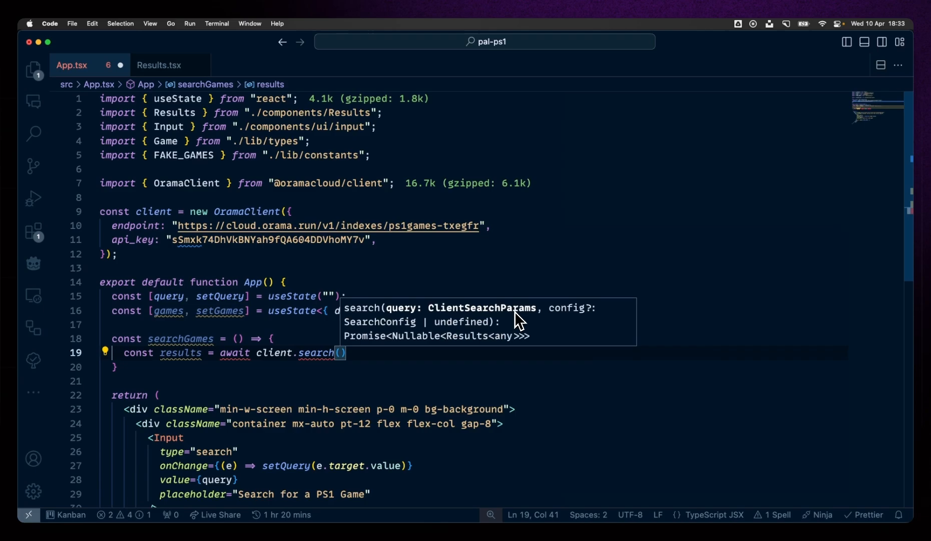
{"action": "type", "text": "t"}
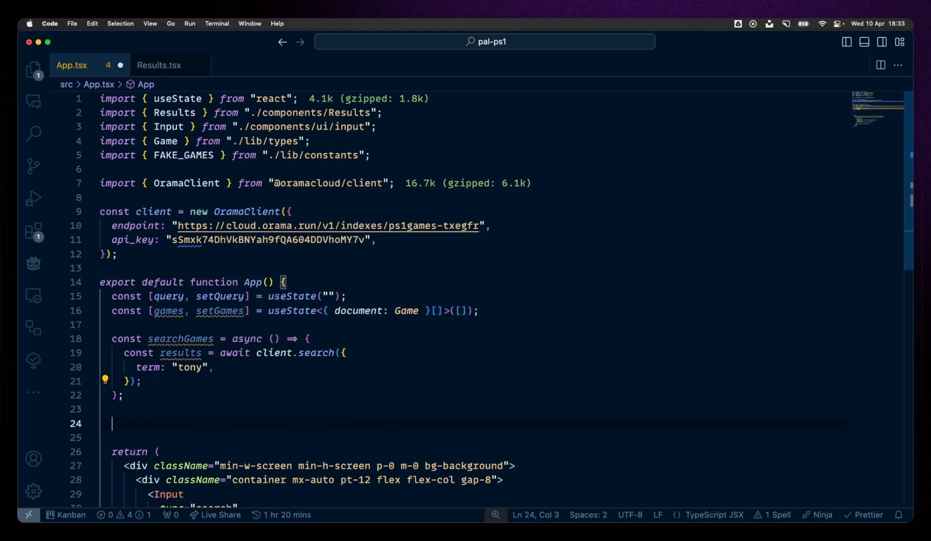
Call searchGames once in useEffect with [] and console.log the results
{"action": "type", "text": "useEffect(()=> {"}
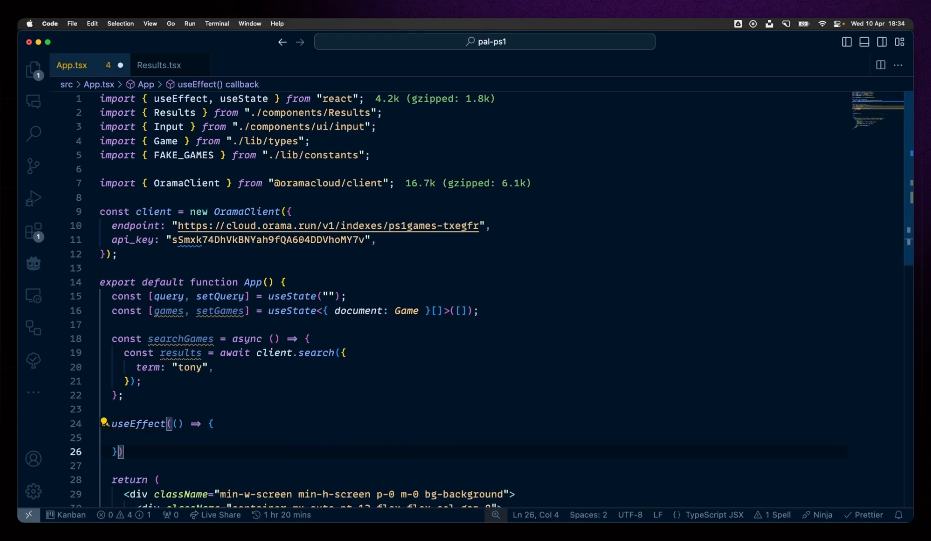
{"action": "type", "text": ", []"}
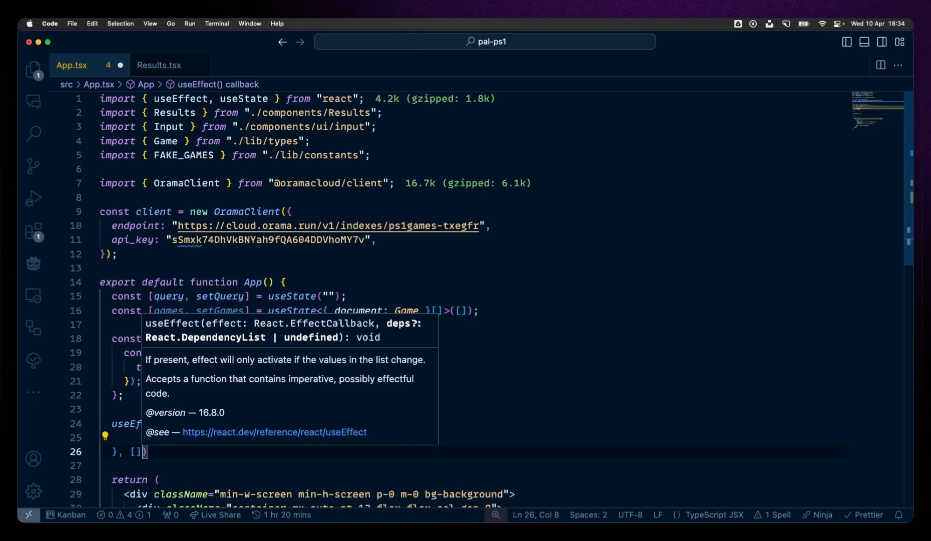
{"action": "type", "text": "searchGames();"}
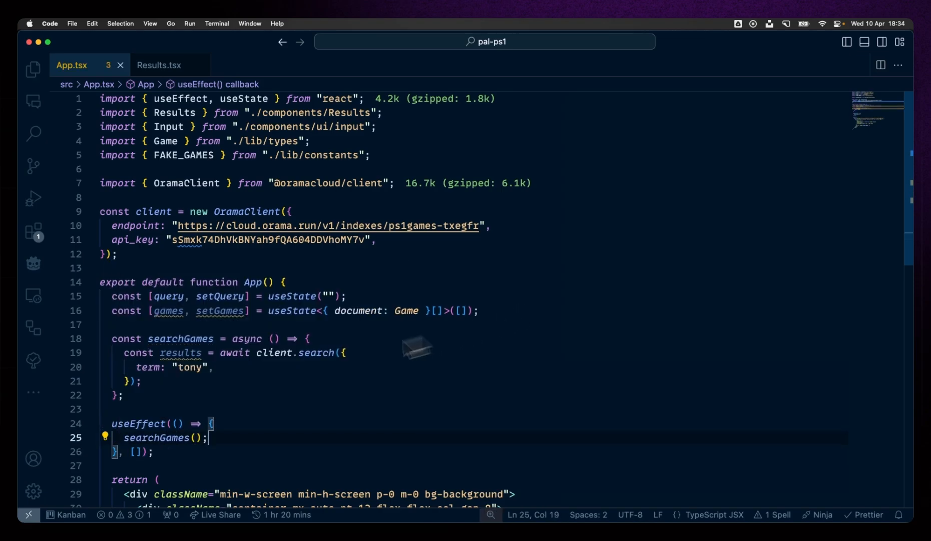
{"action": "type", "text": "console.log("}
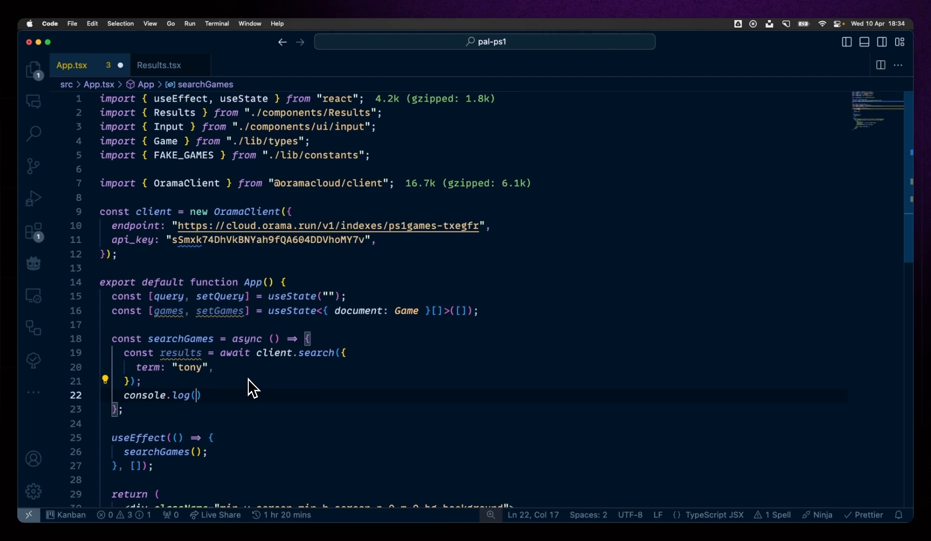
{"action": "type", "text": "results"}
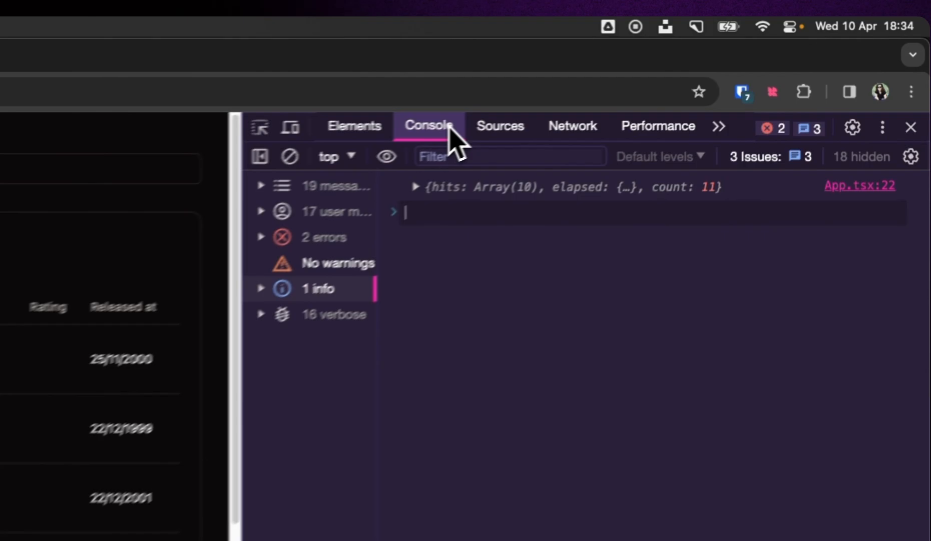
View the logged search results object in the DevTools Console
{"action": "left_click", "coordinate": [416, 187]}
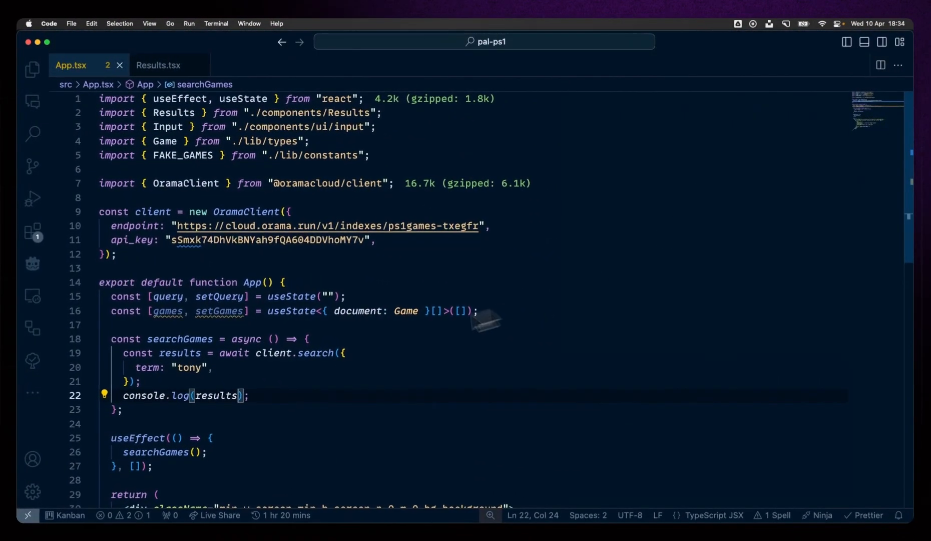
Add limit: 5 to the client.search options so 'tony' returns five hits
{"action": "type", "text": "l"}
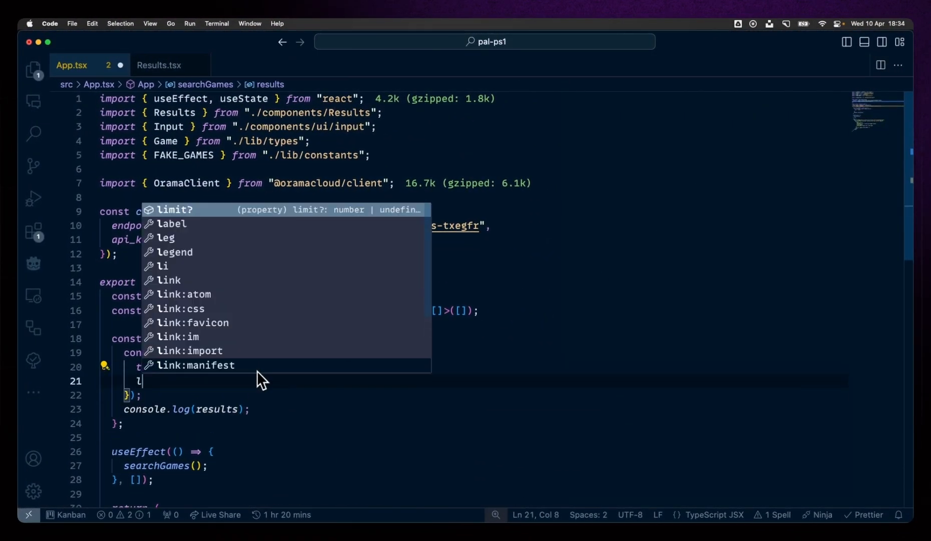
{"action": "type", "text": "limit"}
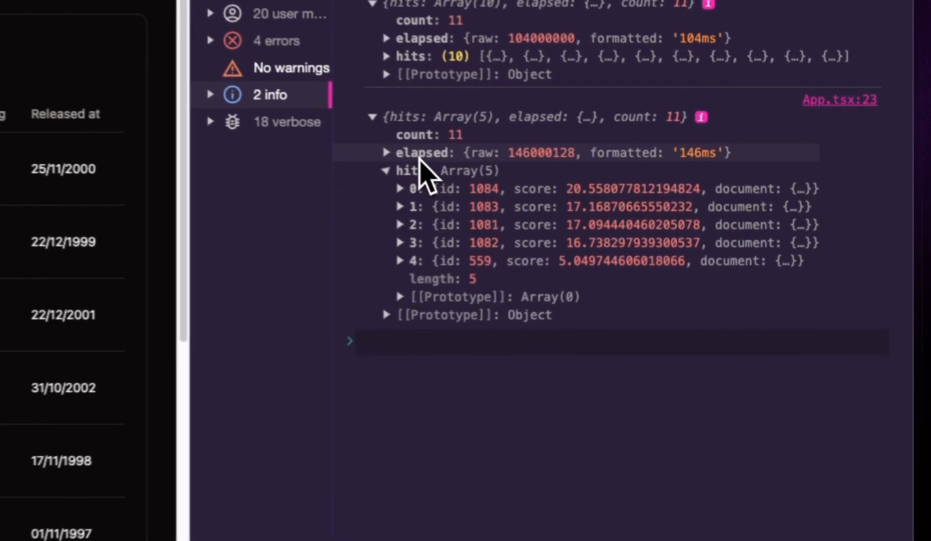
Expand the first hit's document, revealing Tony Hawk's Pro Skater details
{"action": "left_click", "coordinate": [401, 188]}
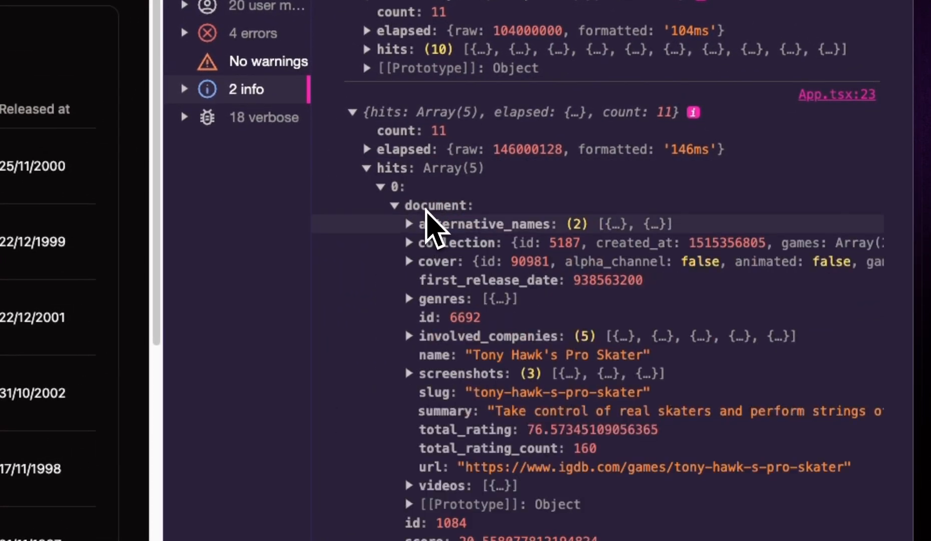
{"action": "mouse_move", "coordinate": [661, 406]}
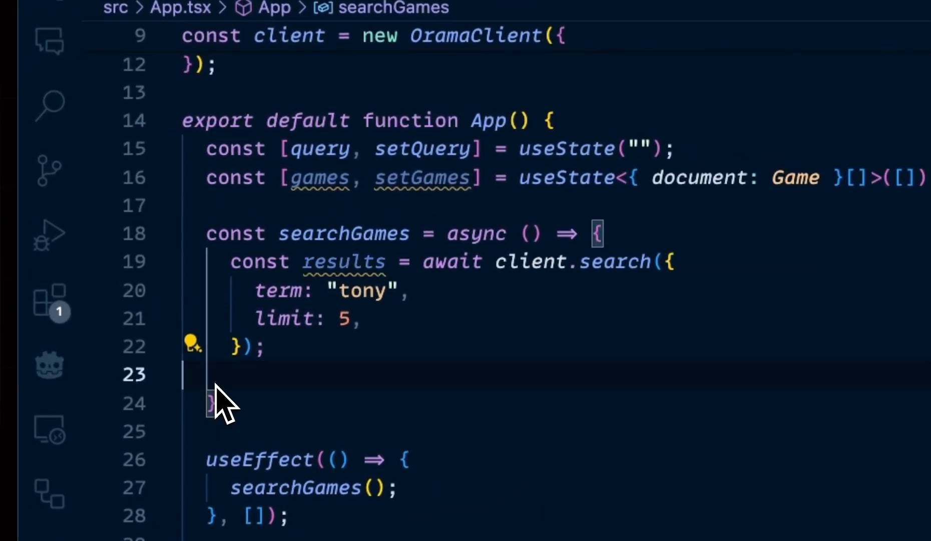
Add setGames(results?.hits || []) after the search call in searchGames
{"action": "type", "text": "setGames(results"}
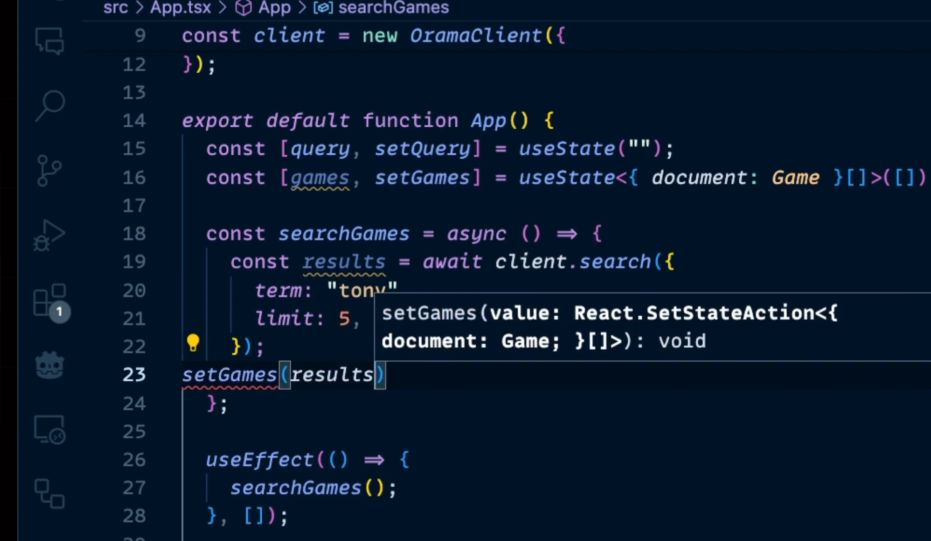
{"action": "type", "text": "?.hits |"}
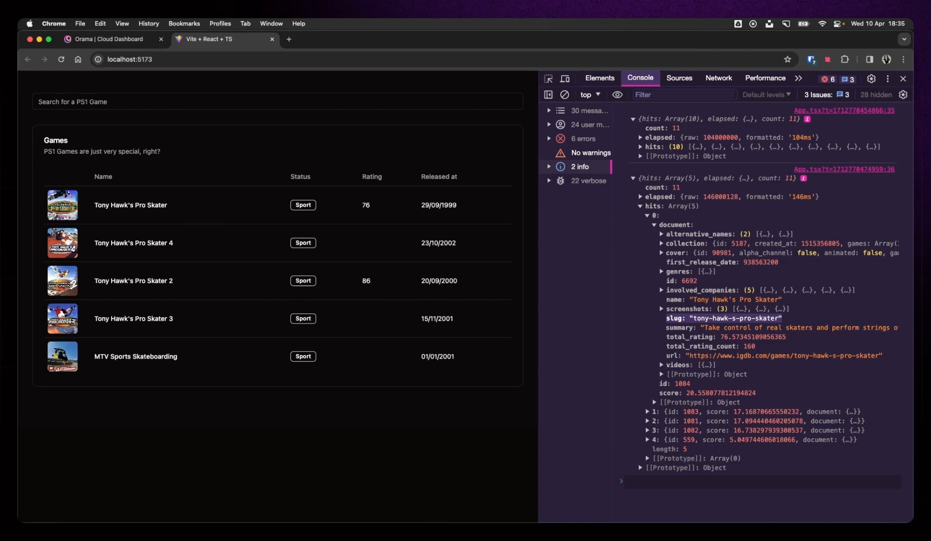
Check the localhost Games table lists the five Tony Hawk search results
{"action": "type", "text": "asdas"}
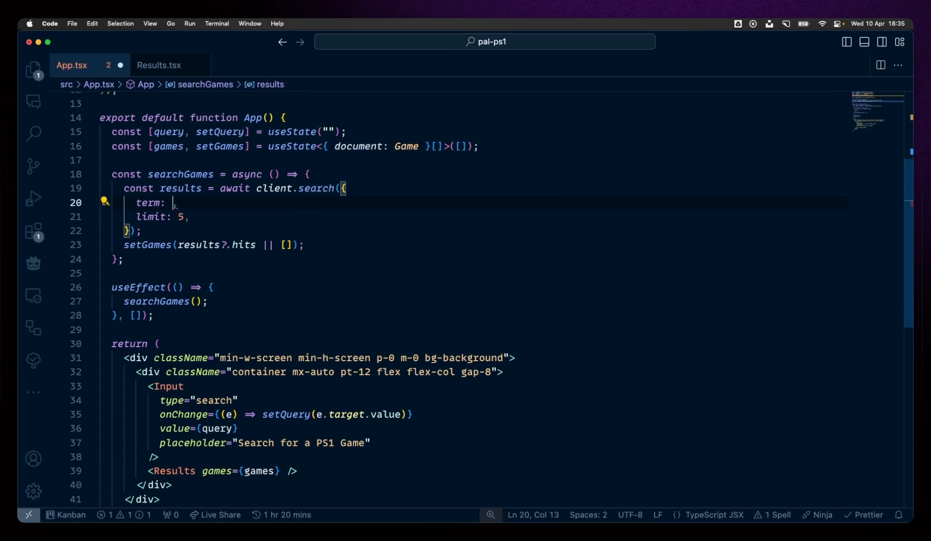
Replace term: 'tony' with term: query in the client.search call
{"action": "type", "text": "query,"}
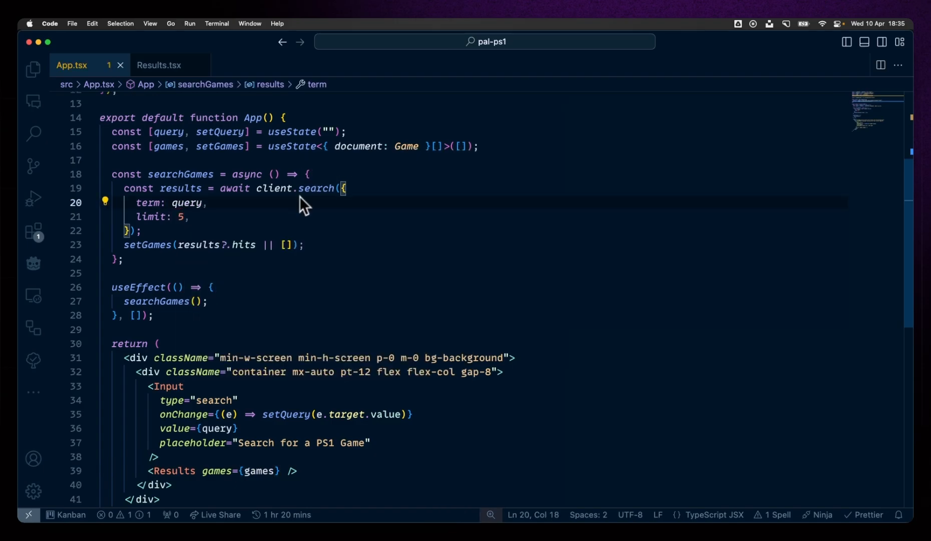
{"action": "type", "text": "q"}
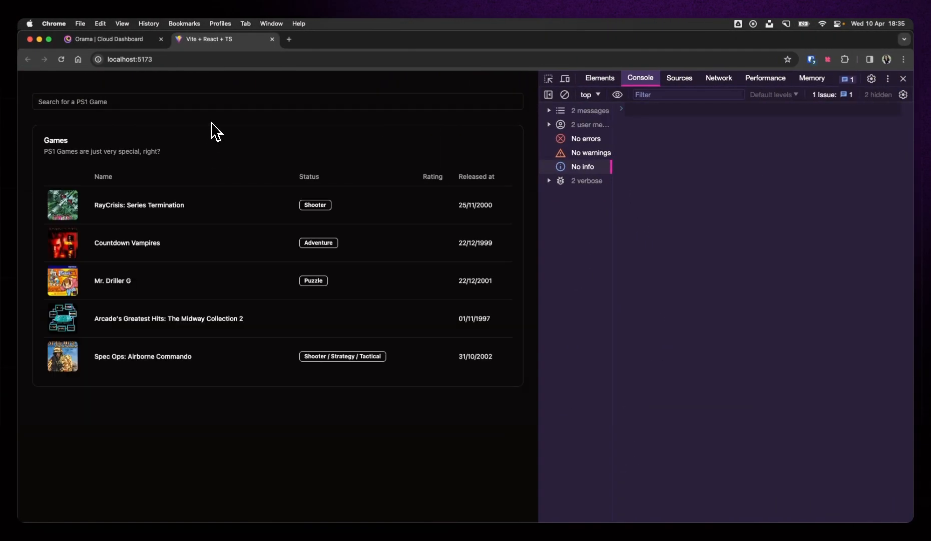
{"action": "mouse_move", "coordinate": [150, 340]}
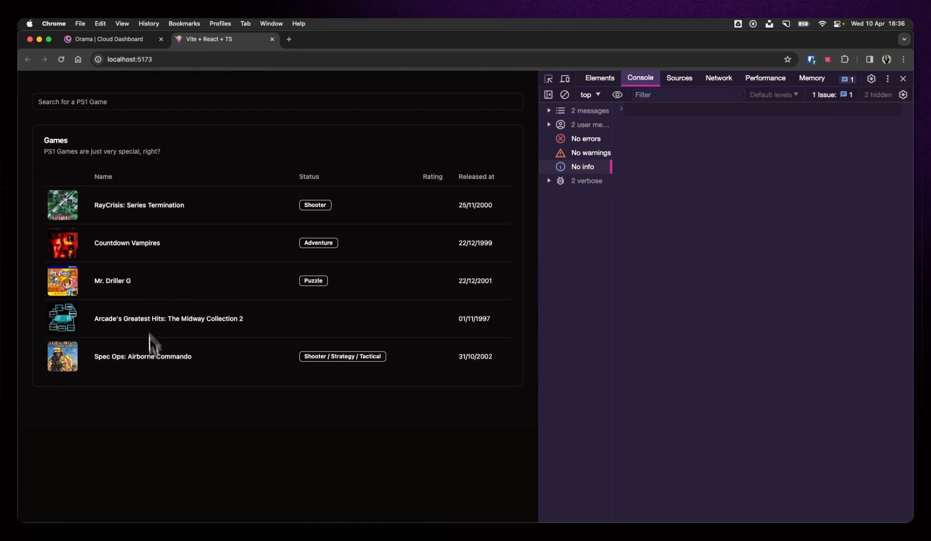
{"action": "key", "text": "cmd+tab"}
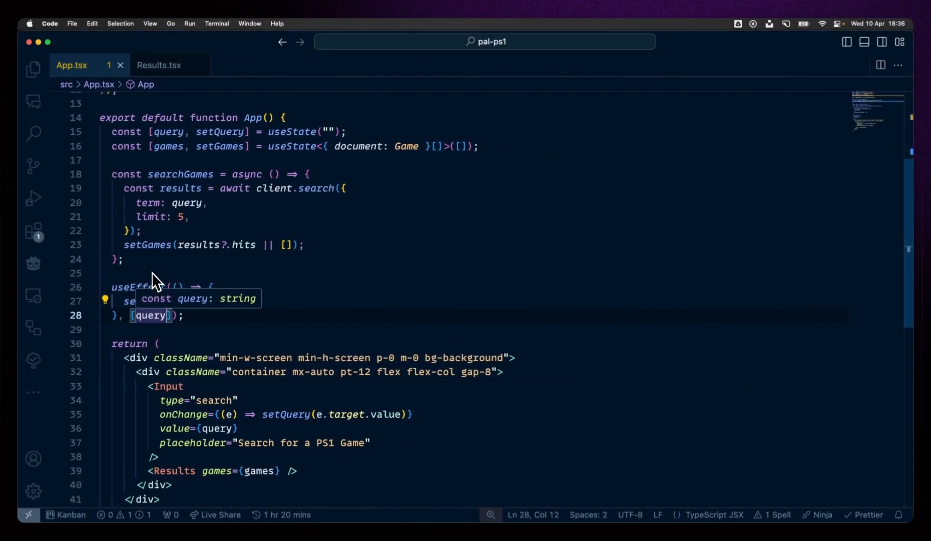
Add query to the useEffect dependency array so it reads [query]
{"action": "type", "text": "0"}
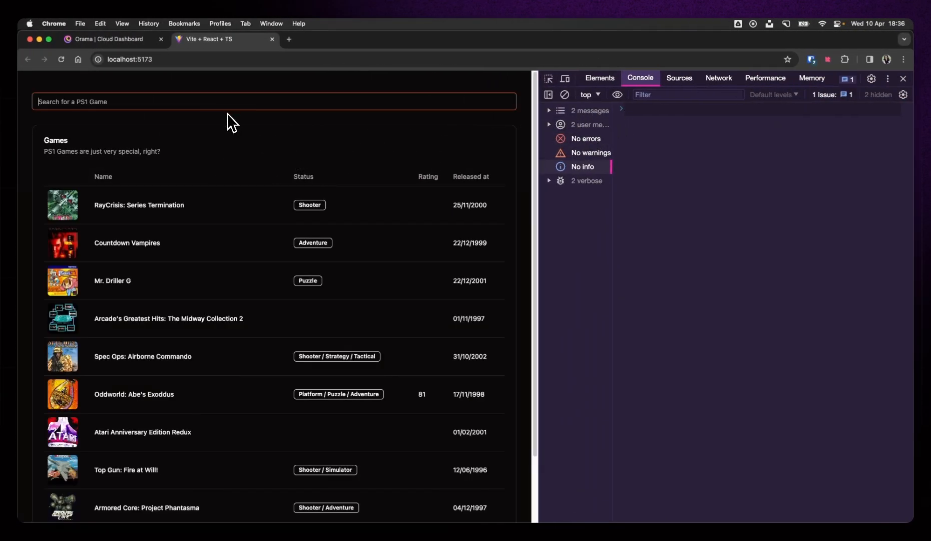
Search the app live for 'tony', clear it, then 'res' to list Ridge Racer matches
{"action": "type", "text": "tony"}
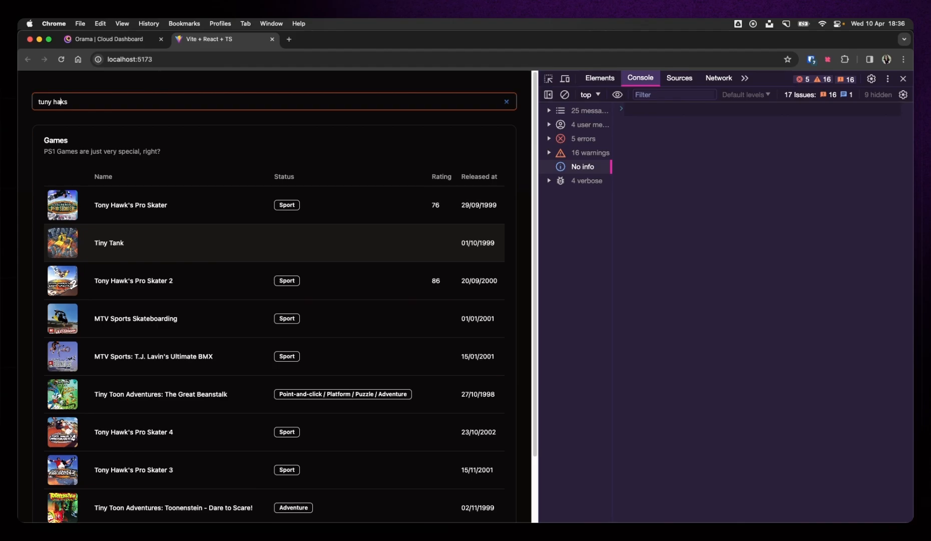
{"action": "left_click", "coordinate": [505, 102]}
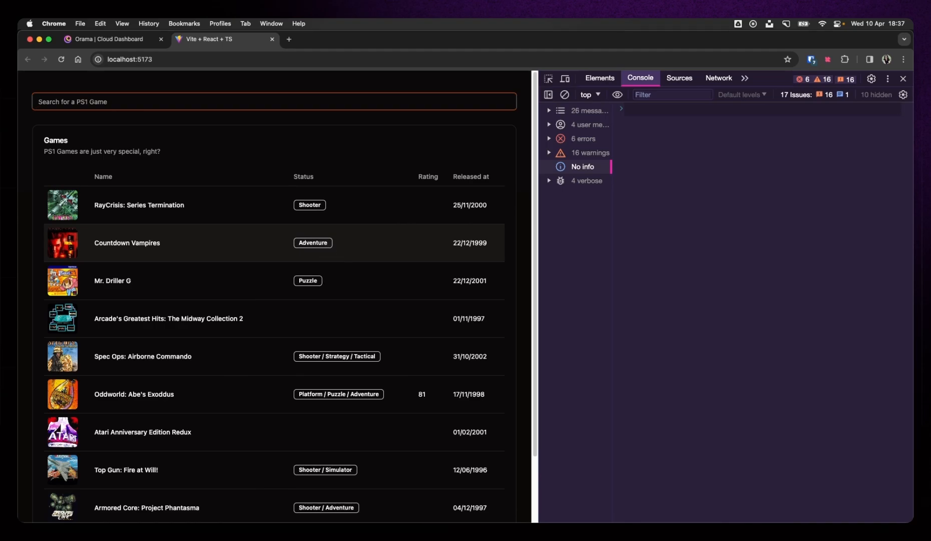
{"action": "type", "text": "res"}
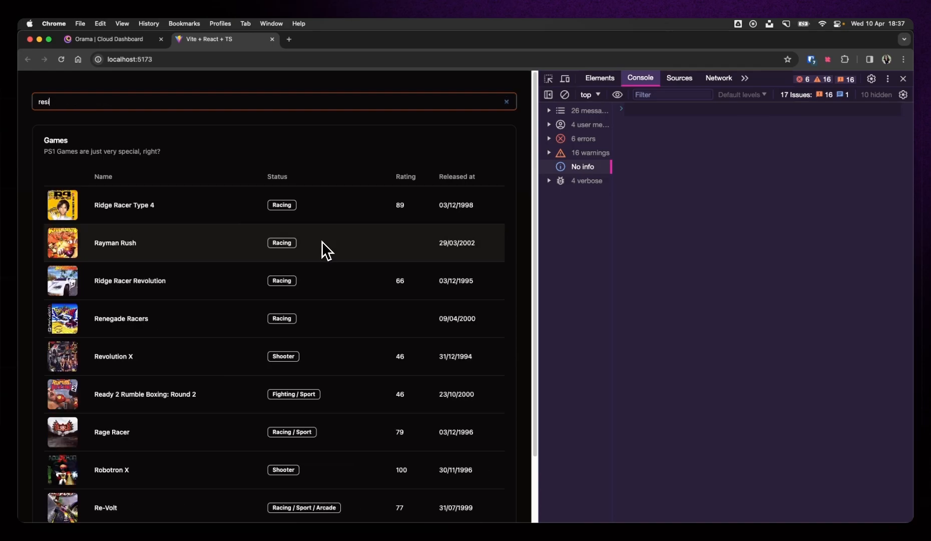